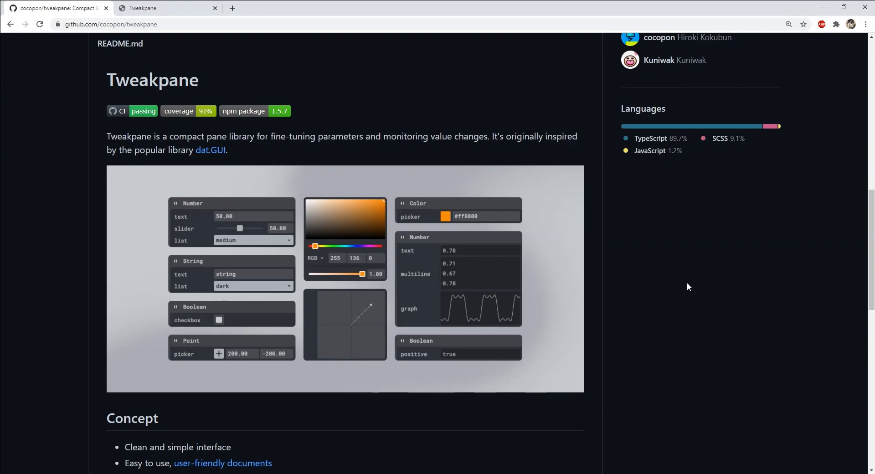
mouse_move(667, 308)
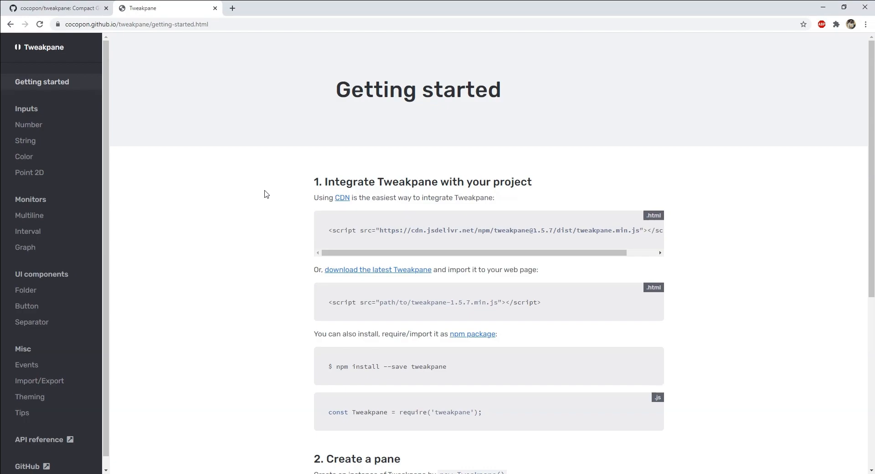
- Read Tweakpane's Getting started page, then the Inputs page's Number and Range examples
scroll("down", 3)
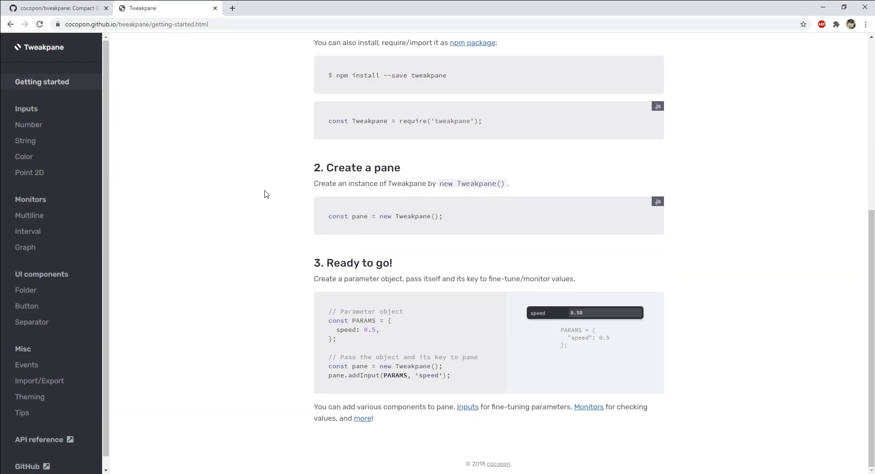
left_click(26, 108)
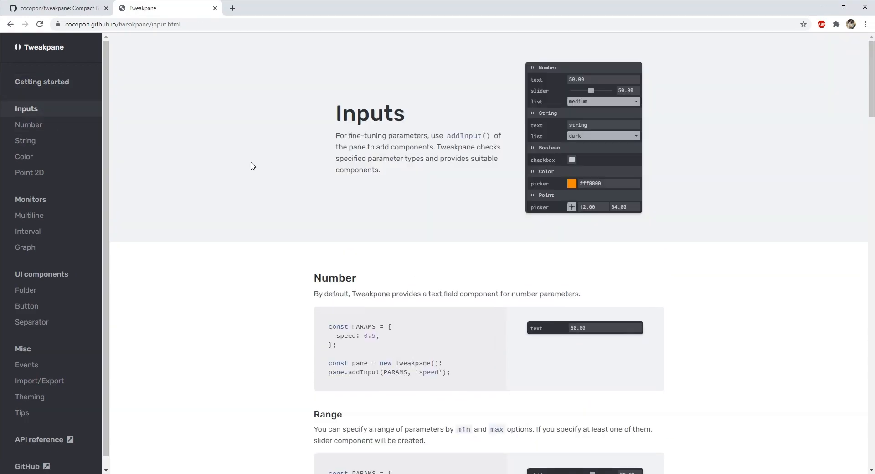
scroll("down", 3)
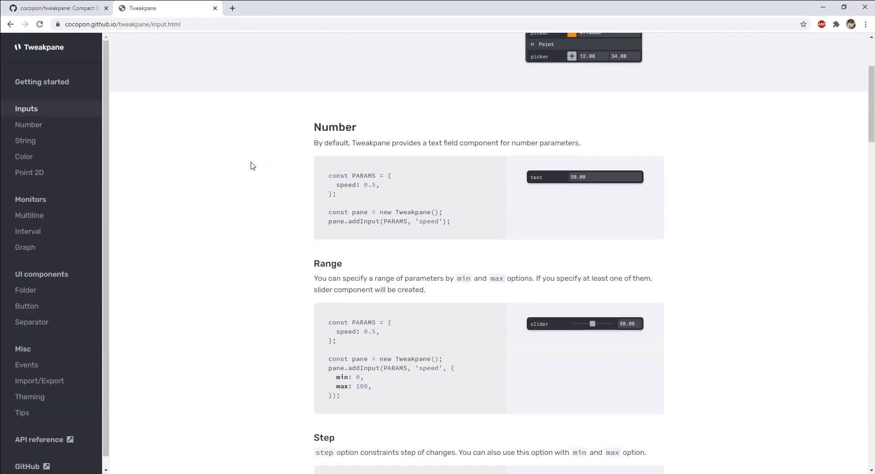
scroll("down", 3)
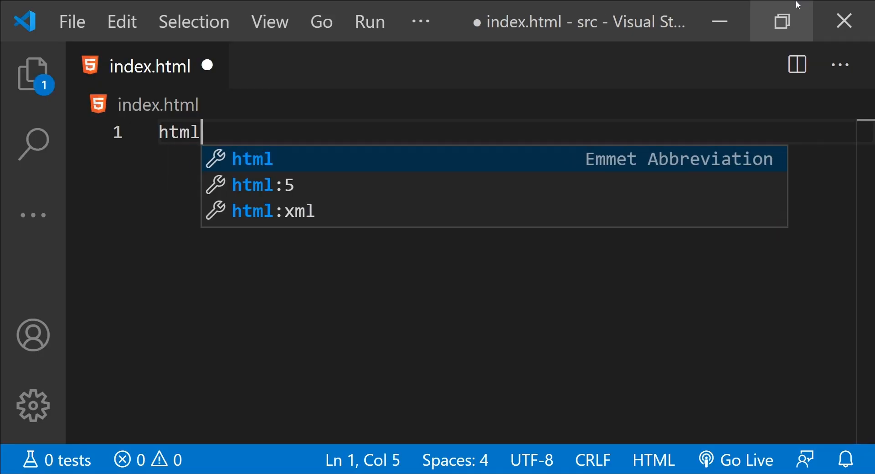
- Expand the html:5 skeleton and add the Tweakpane 1.5.7 jsdelivr script tag to the head
key("Tab")
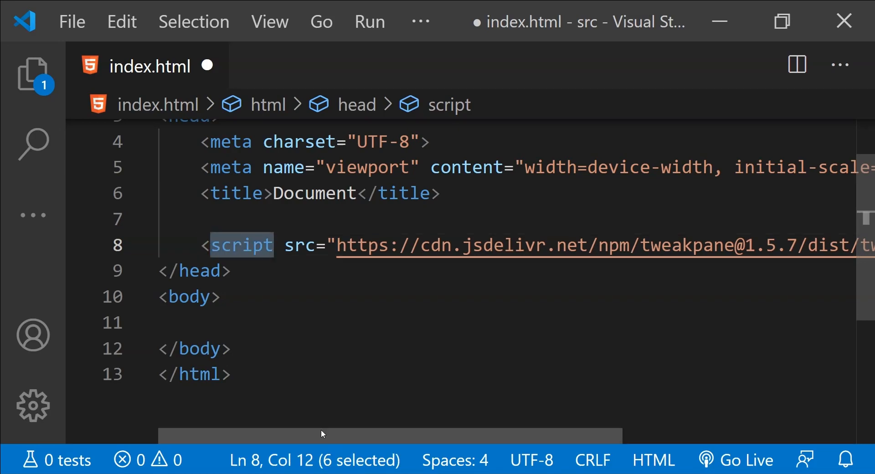
scroll("right", 3)
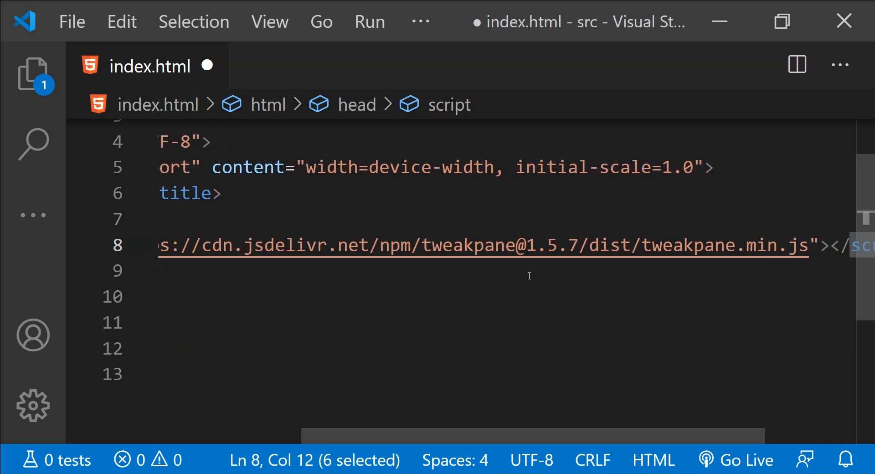
scroll("left", 3)
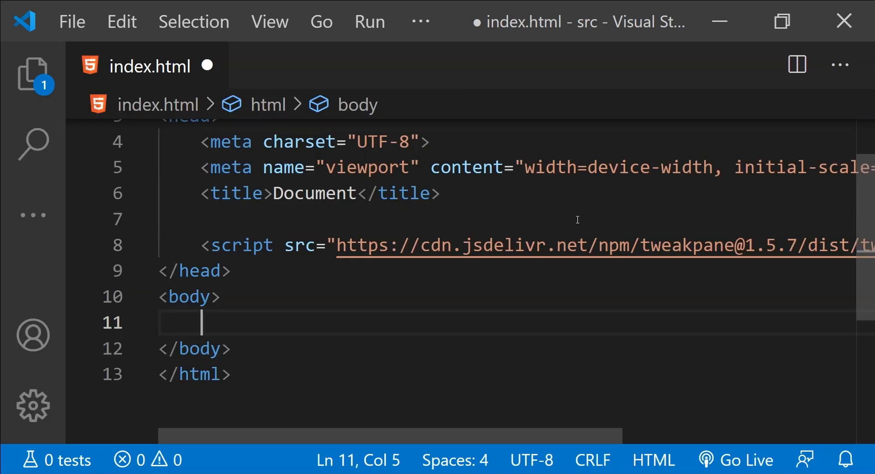
- Add a body script block containing const pane = new Tweakpane();
type("<script")
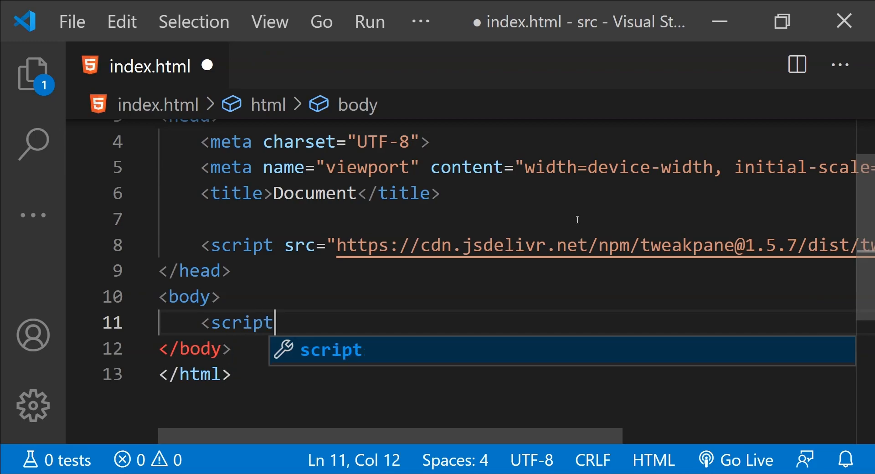
key("Tab")
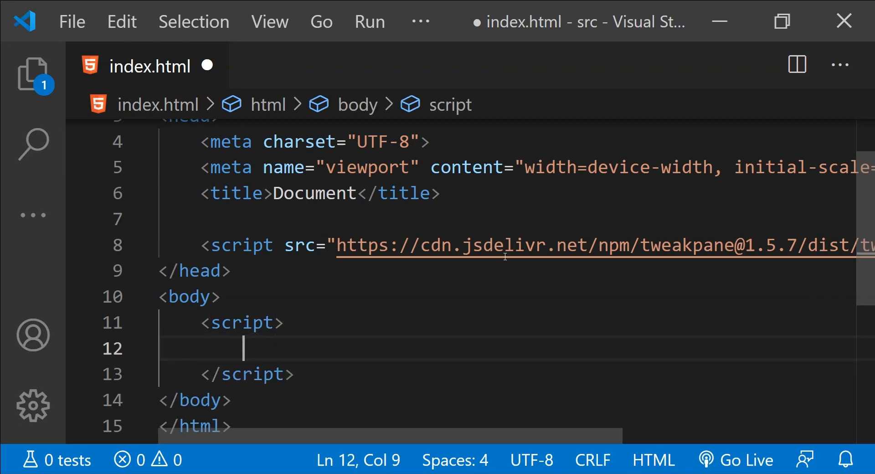
type("const pane")
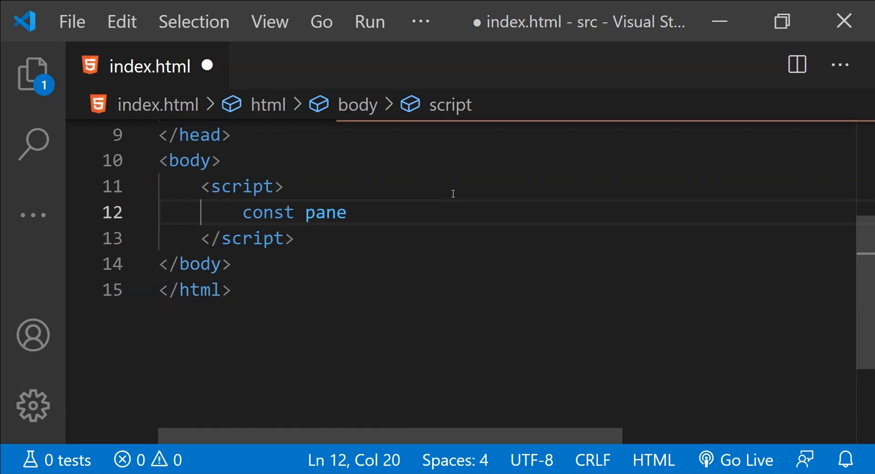
type("= new Tweak")
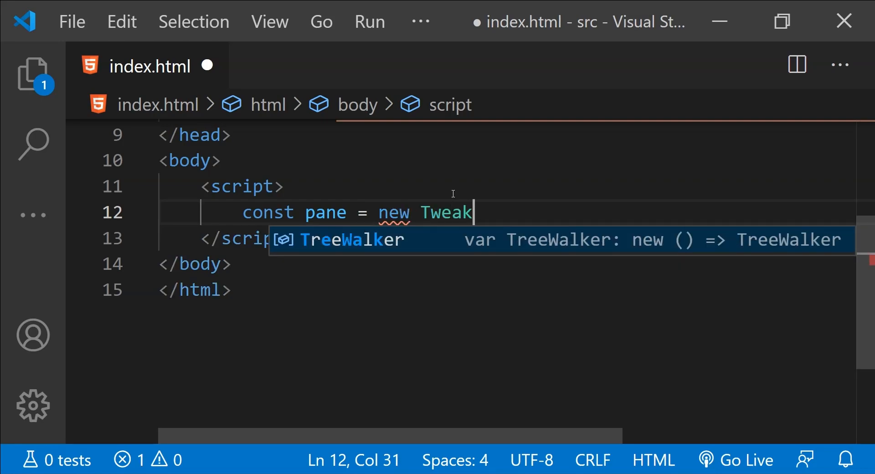
type("pane();")
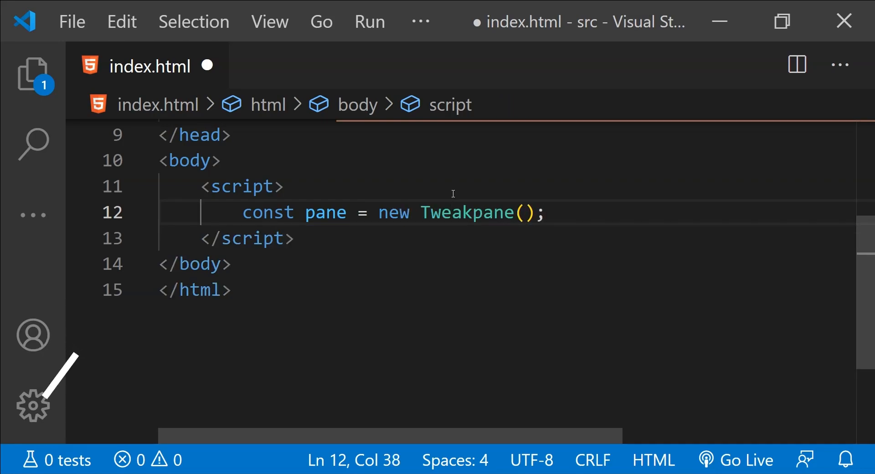
key("Enter")
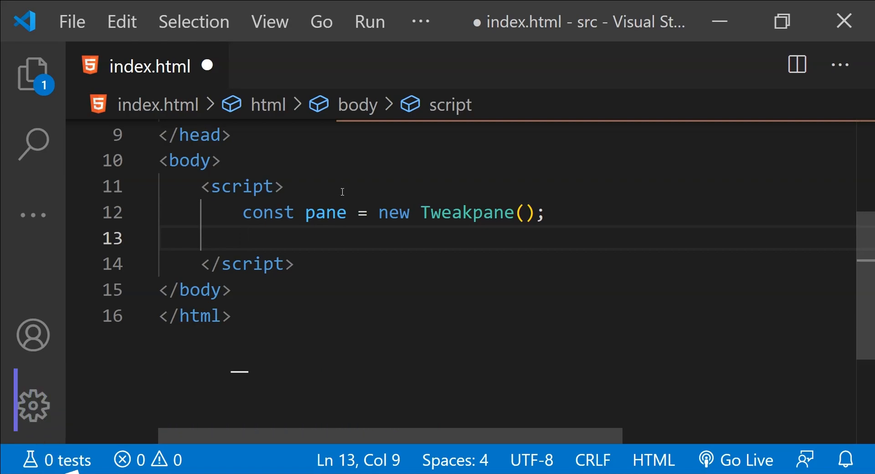
- Add a div with id 'container' above the script block
type("<d")
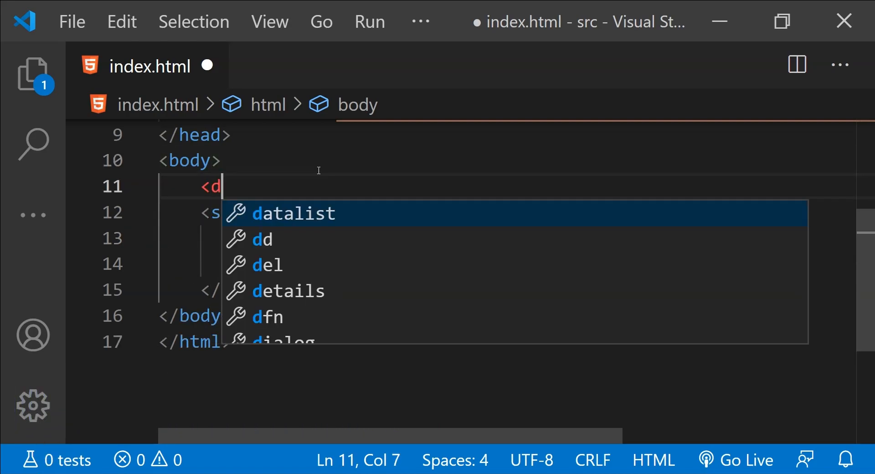
type("iv >")
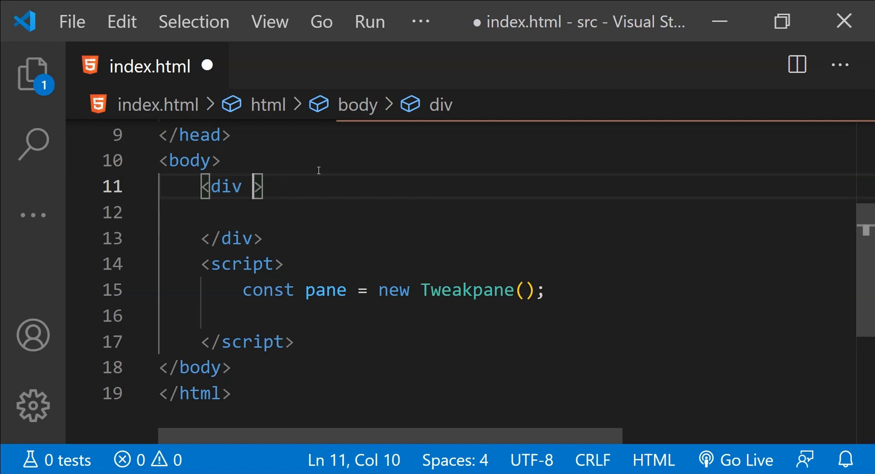
type("id=''")
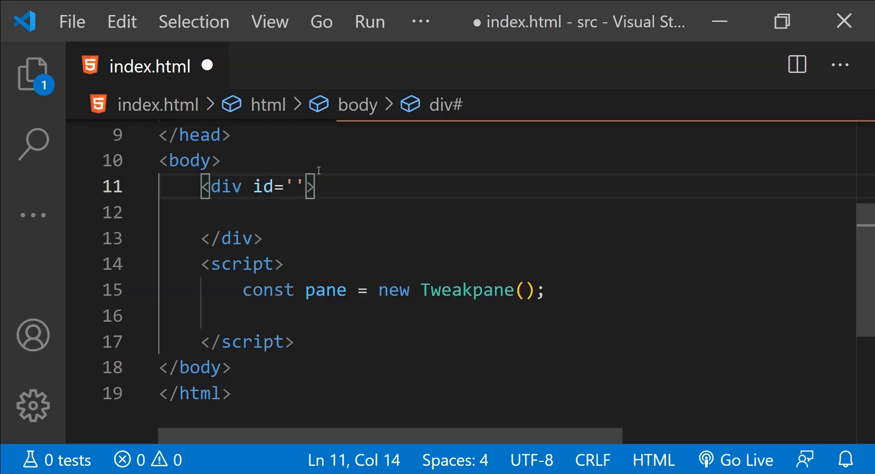
type("container")
left_click(506, 289)
type("{")
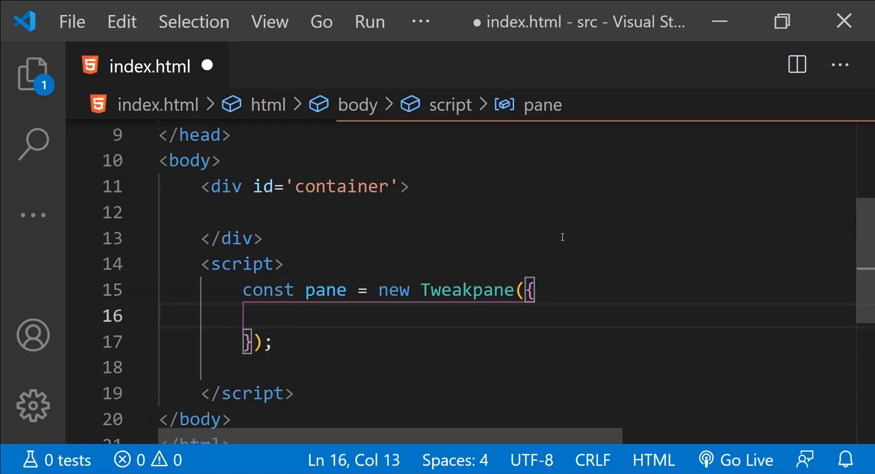
- Pass { container: document.getElementById('container') } to new Tweakpane()
type("container:")
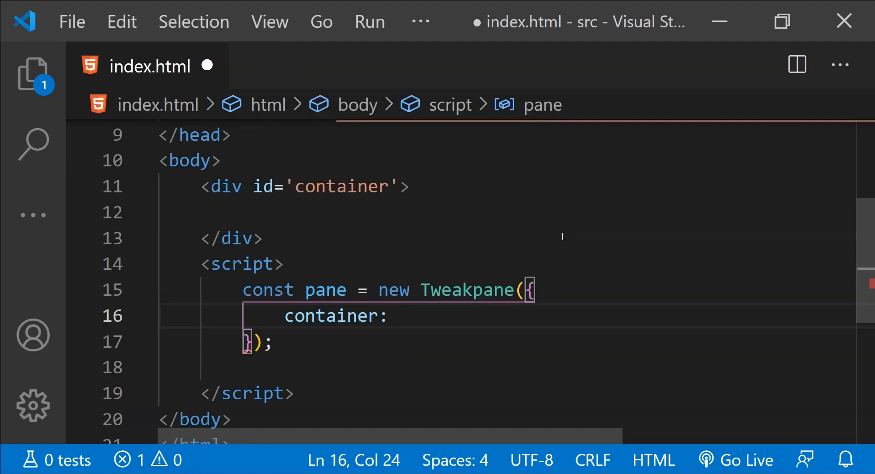
type("document.")
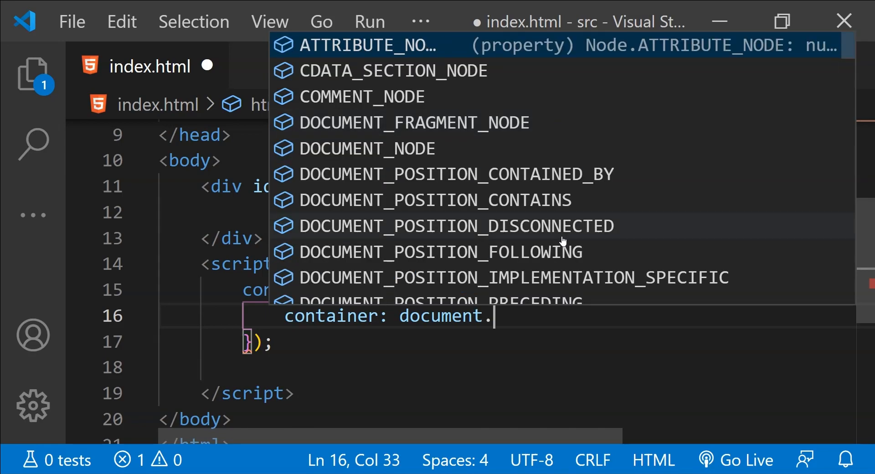
type("get")
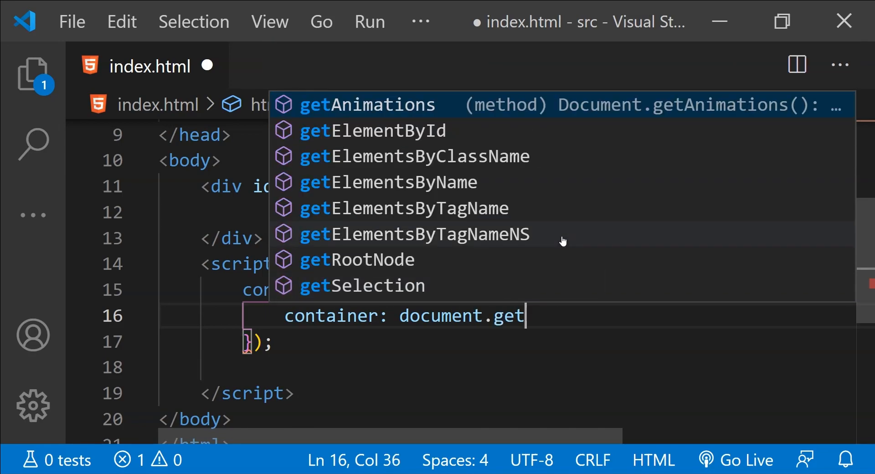
left_click(379, 131)
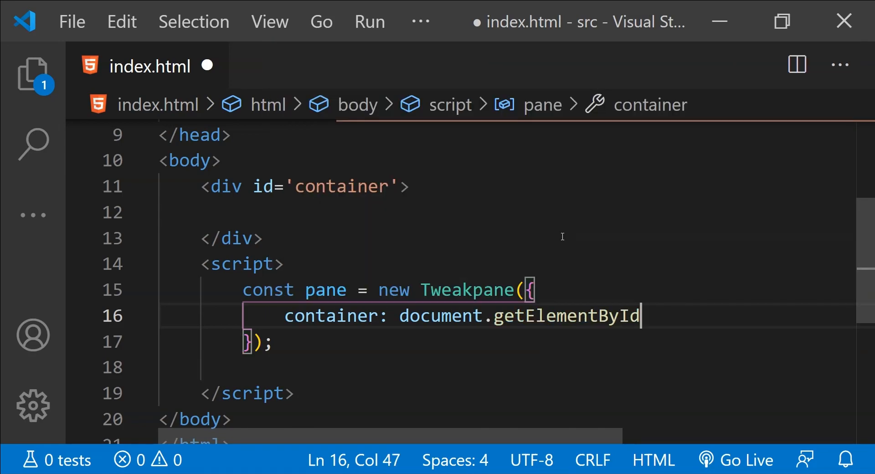
type("('")
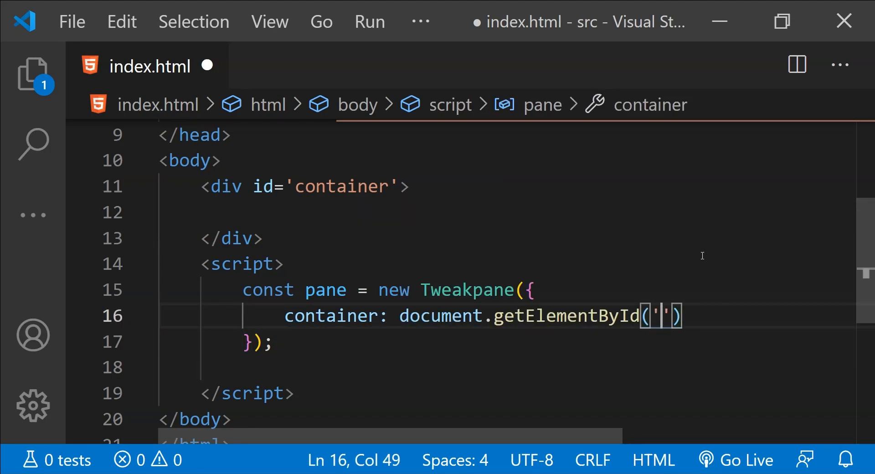
type("container")
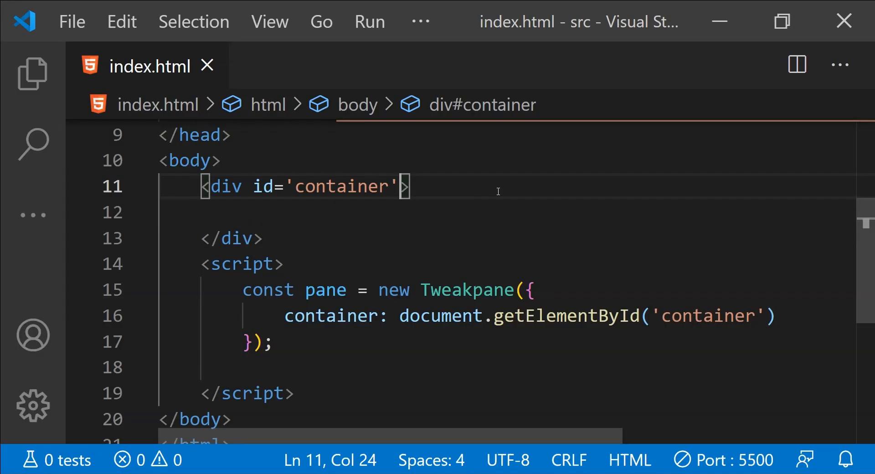
- Give the container div an inline style of width:300px
type("style")
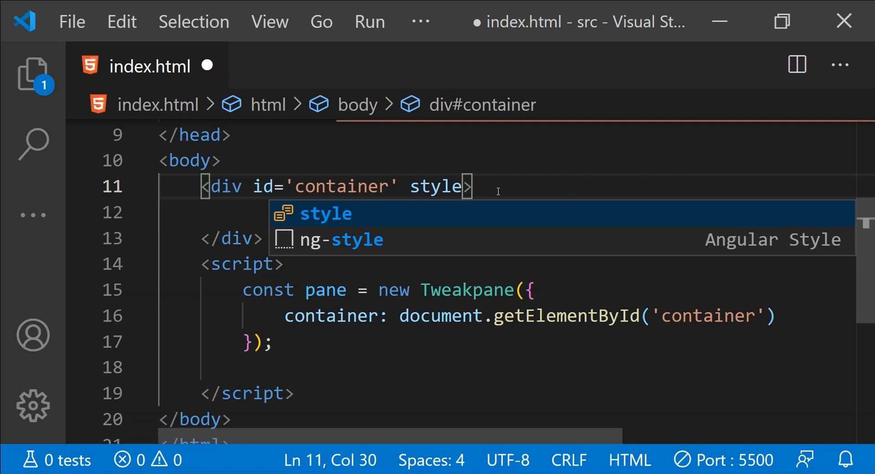
type("='w")
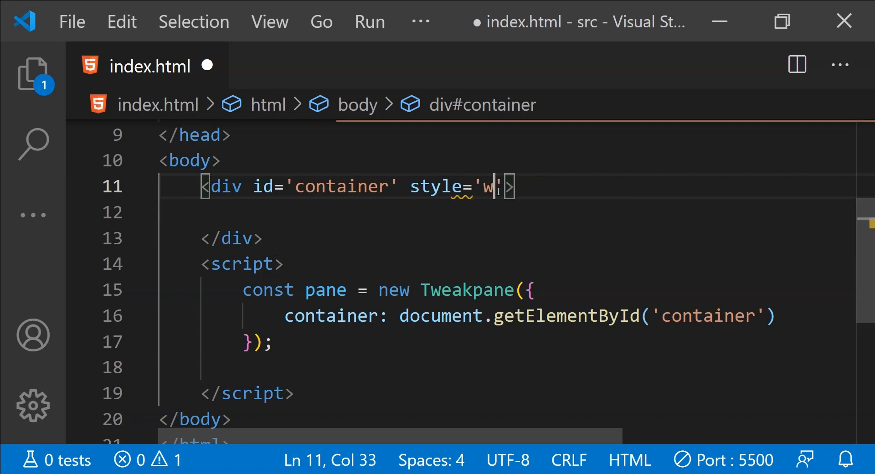
type("idth:39")
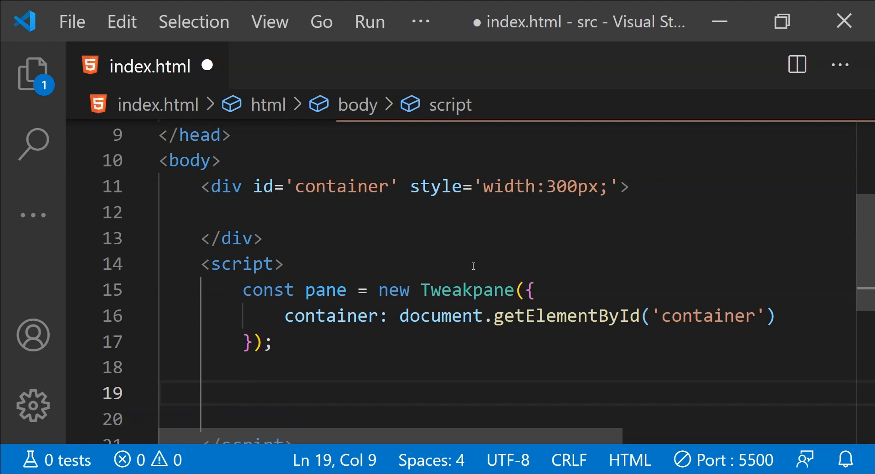
scroll("down", 3)
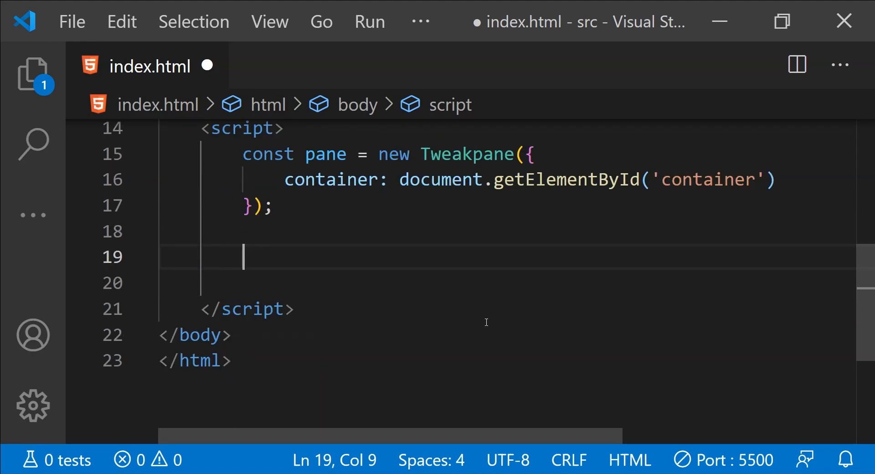
- Declare let values = { count : 1 }; in the script
type("let")
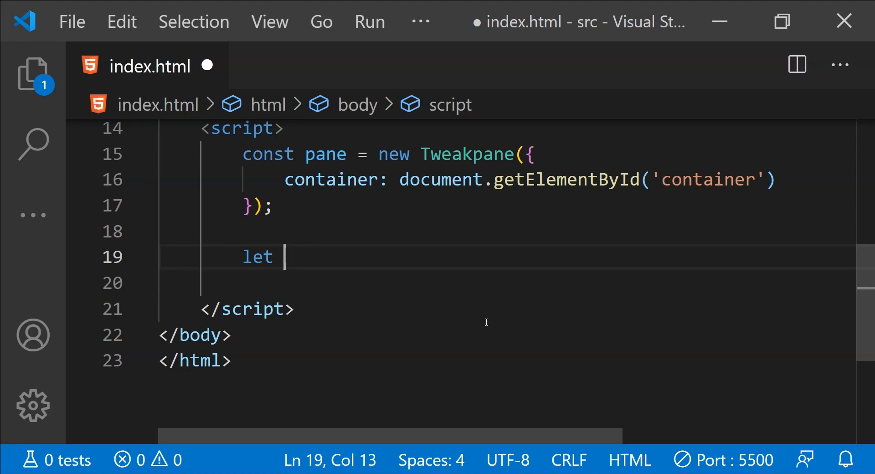
type("values")
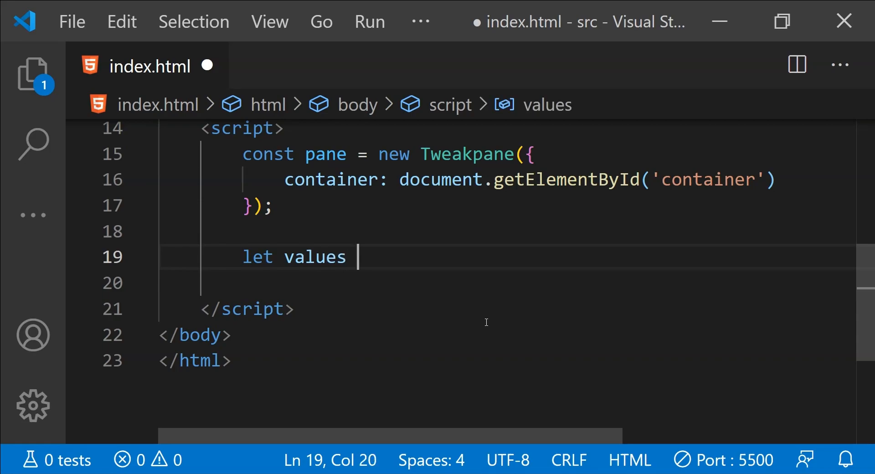
type("= {")
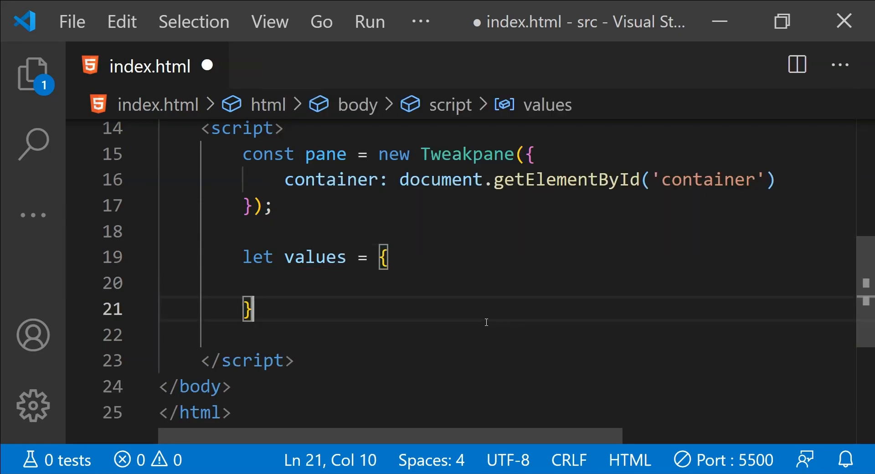
type("co")
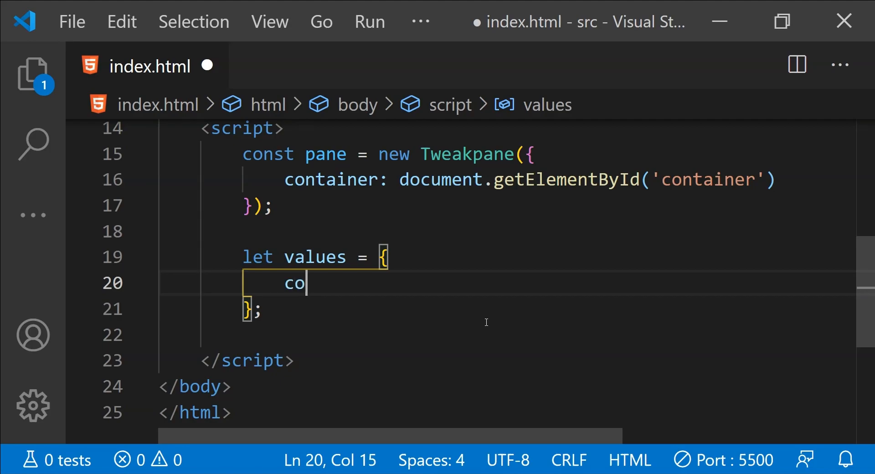
type("unt :")
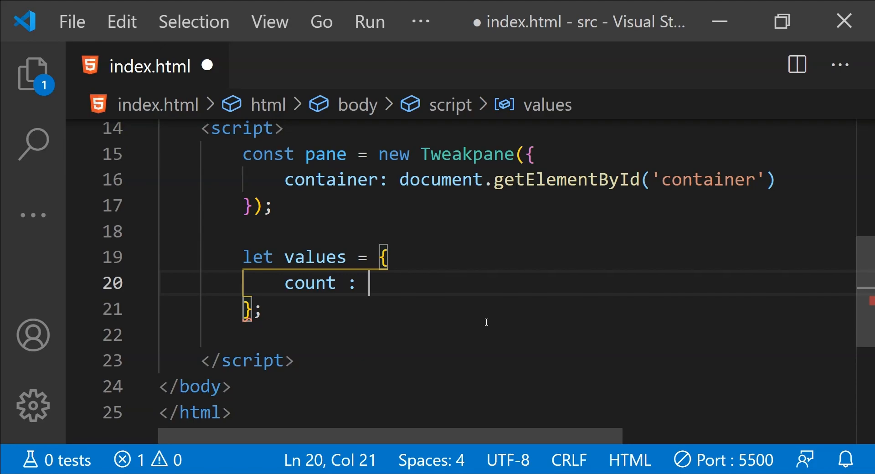
type("1")
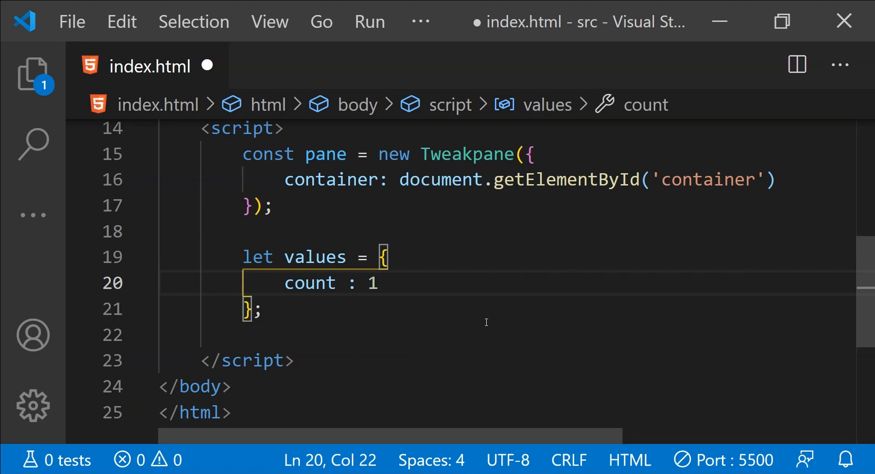
- Add pane.addInput(values, 'count') on a new line and save the file
double_click(310, 283)
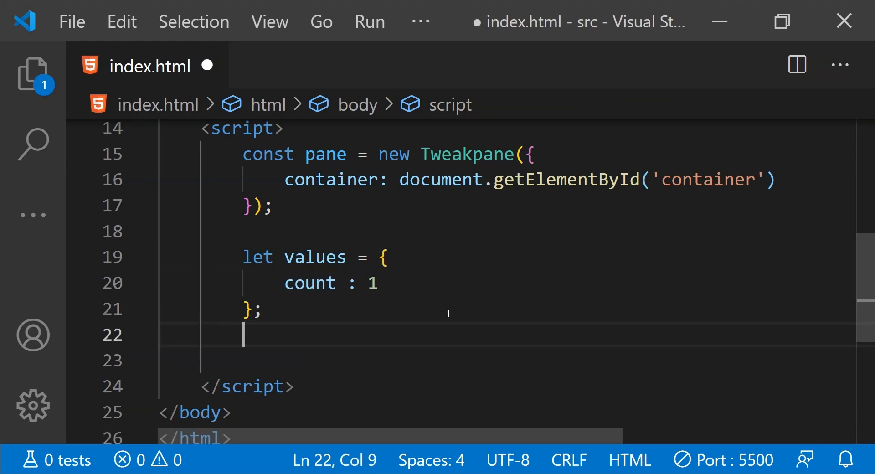
type("pane.add")
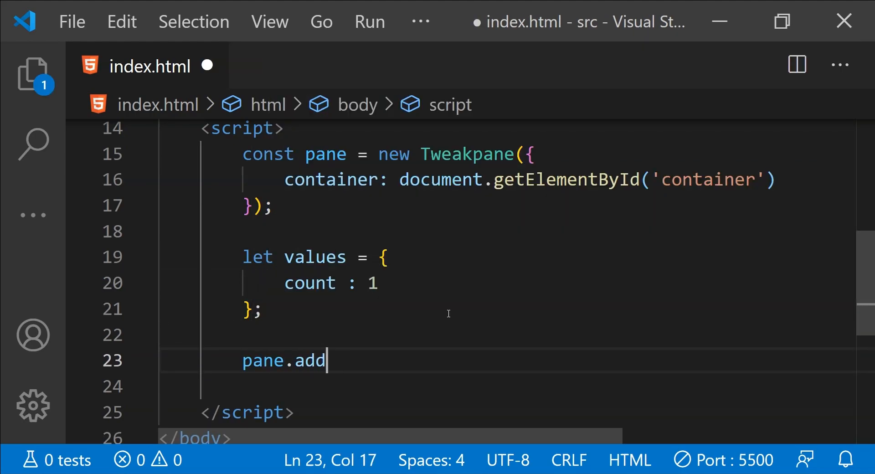
type("Input()")
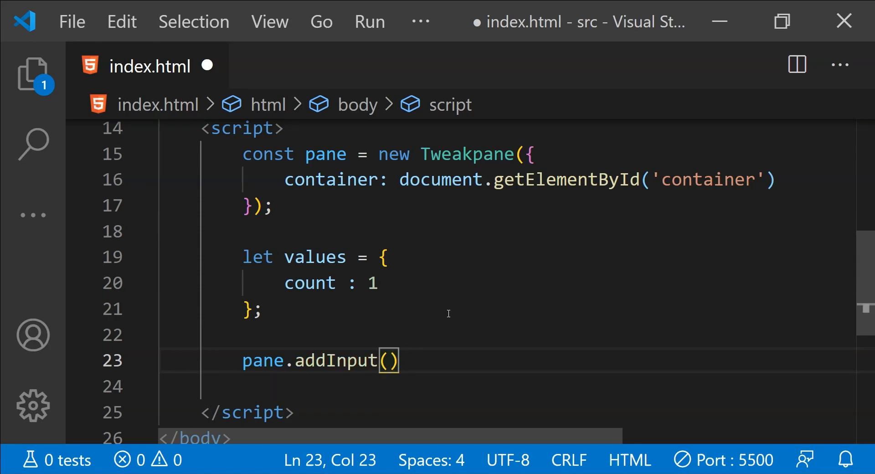
type("values")
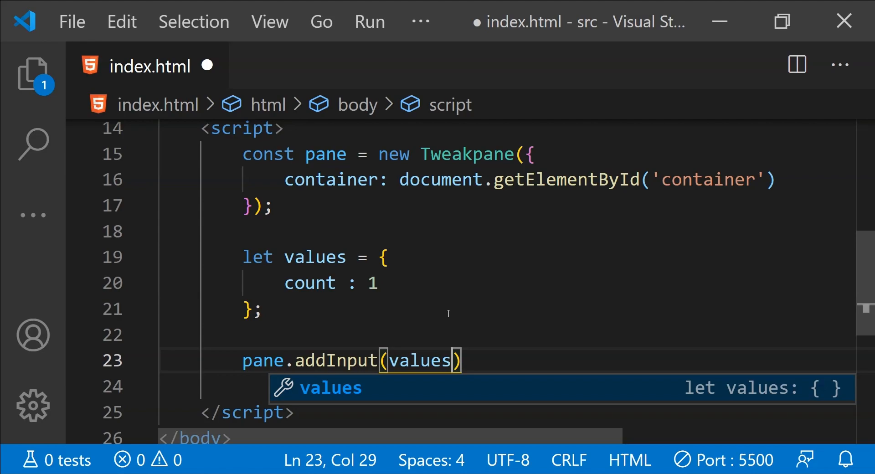
type(", ''")
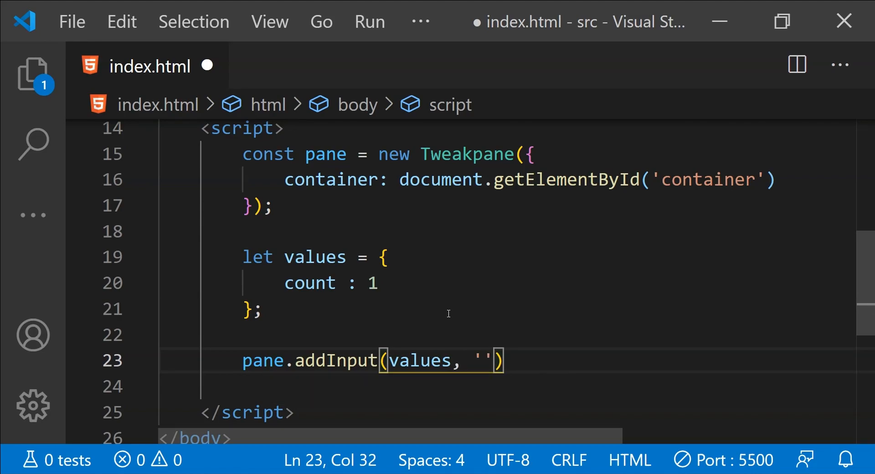
type("count")
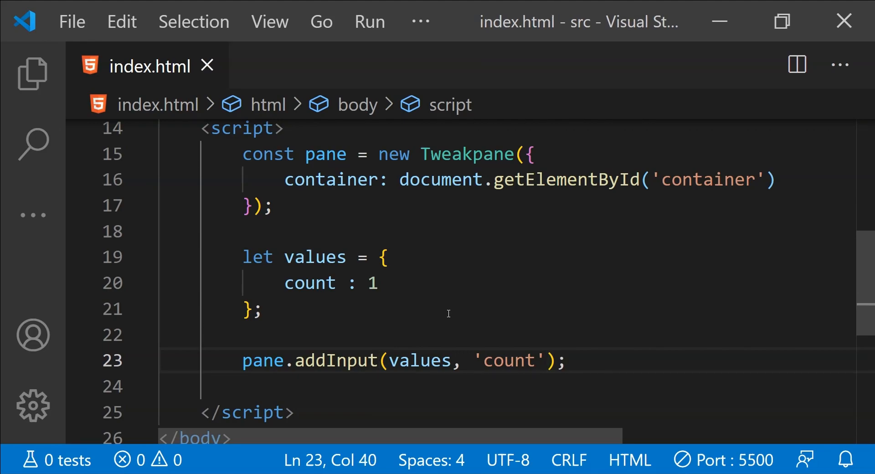
mouse_move(423, 308)
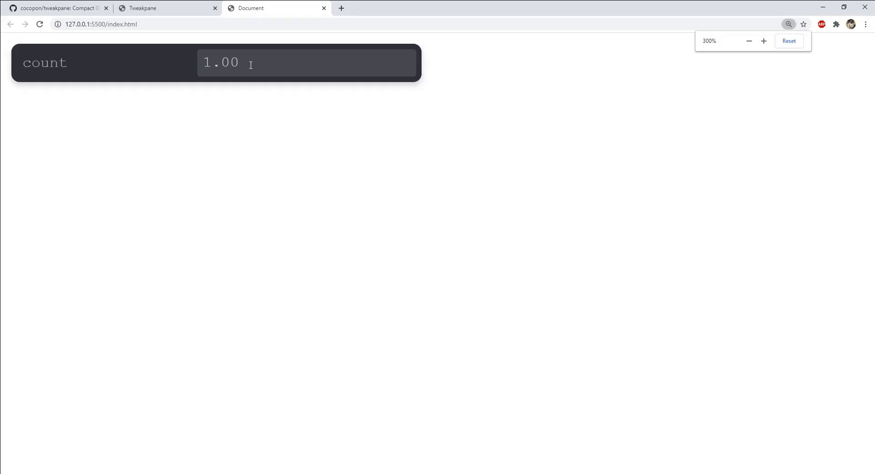
- Verify in Chrome that the count field reads 1.00, then return to the editor
type("54645")
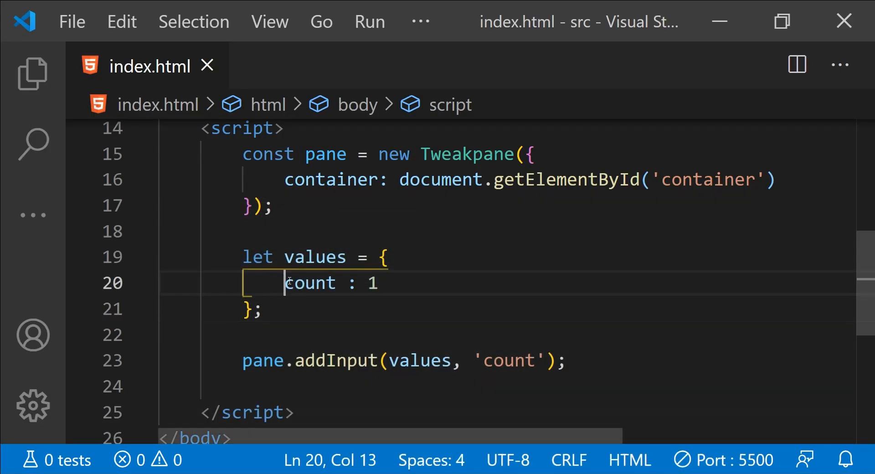
- Give the count input the options { min : 0, max : 100 }
left_click(309, 284)
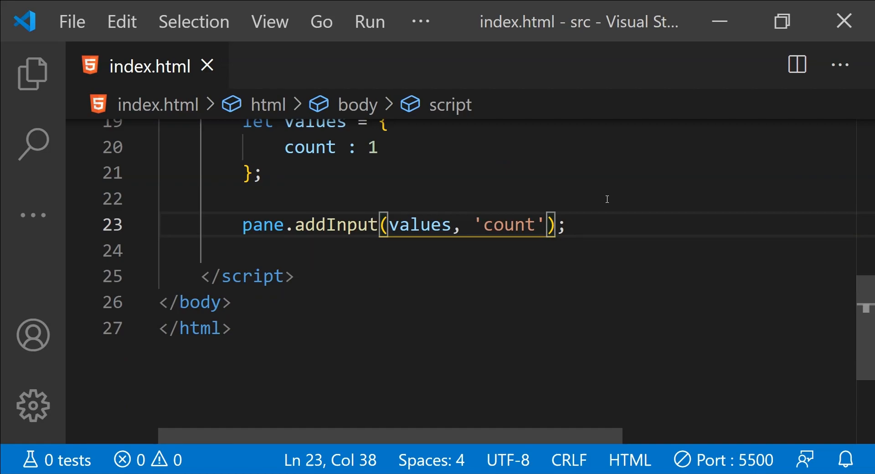
type(", {}")
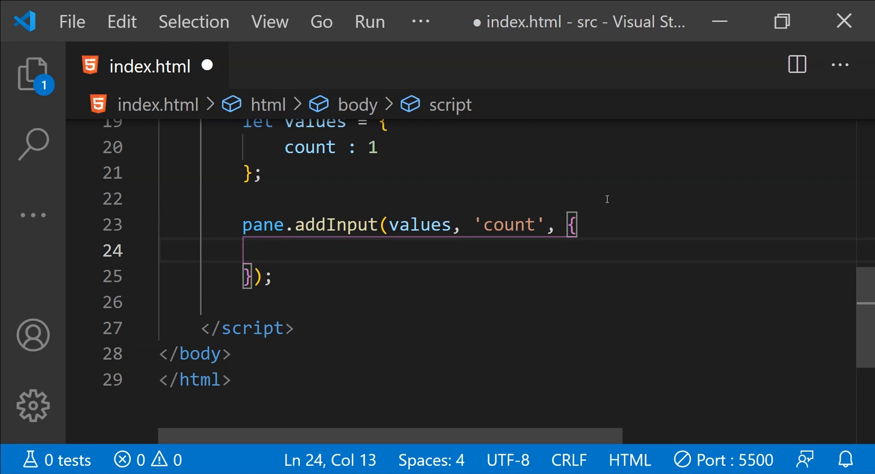
type("m")
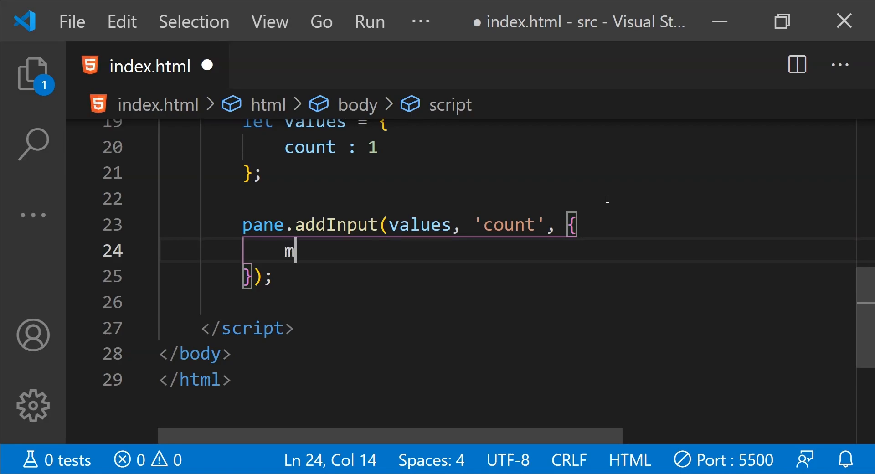
type("in : 0,")
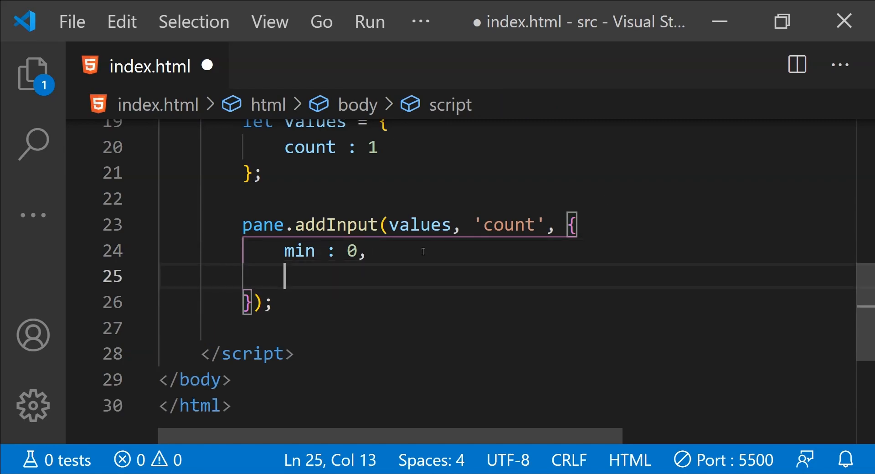
type("max : 100")
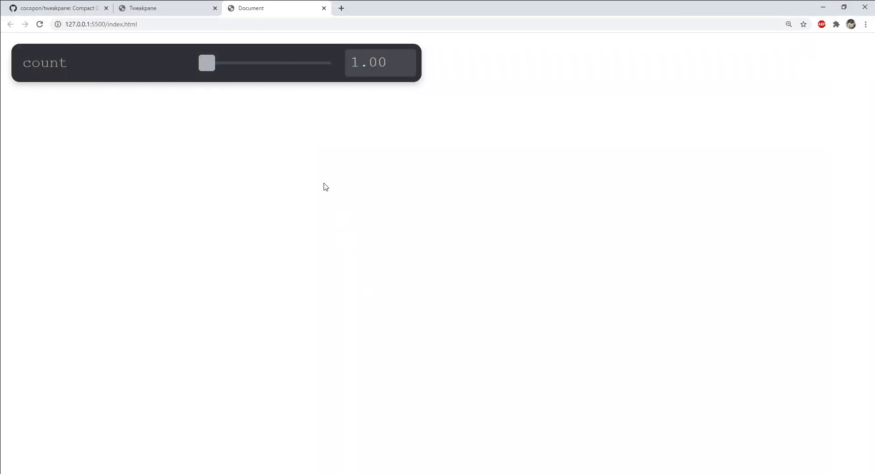
mouse_move(207, 68)
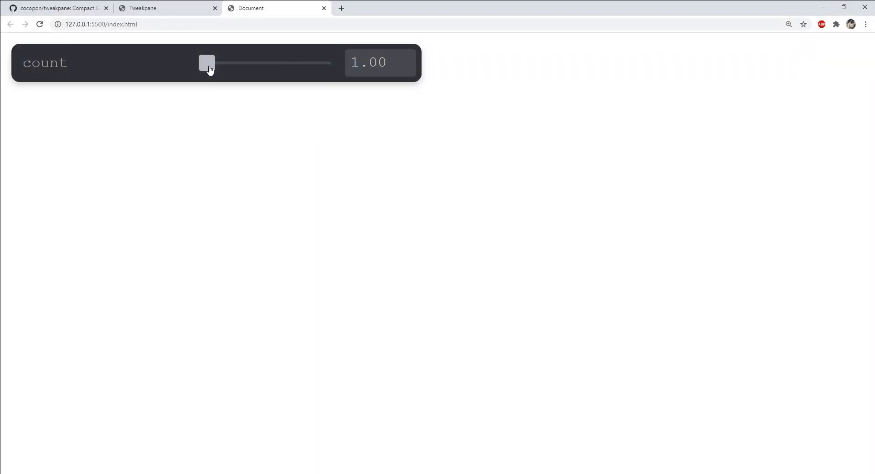
- Drag the count slider in Chrome to test it, leaving it at 0.00
left_click_drag(206, 62, 204, 62)
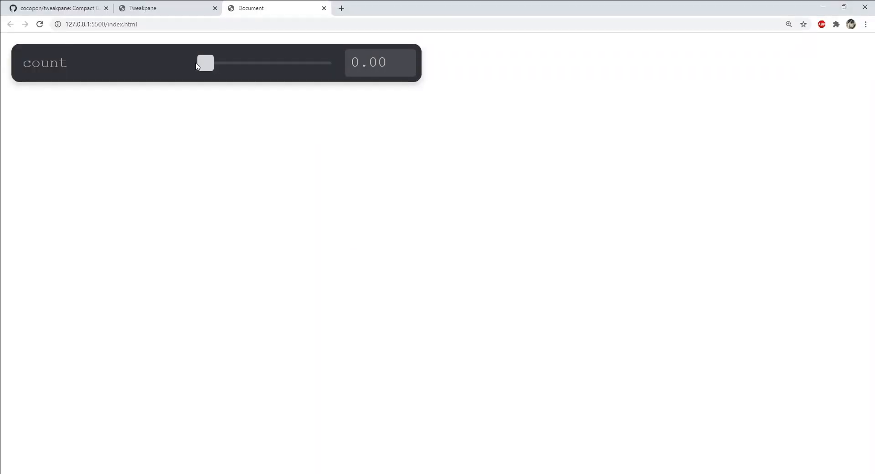
left_click_drag(204, 62, 331, 62)
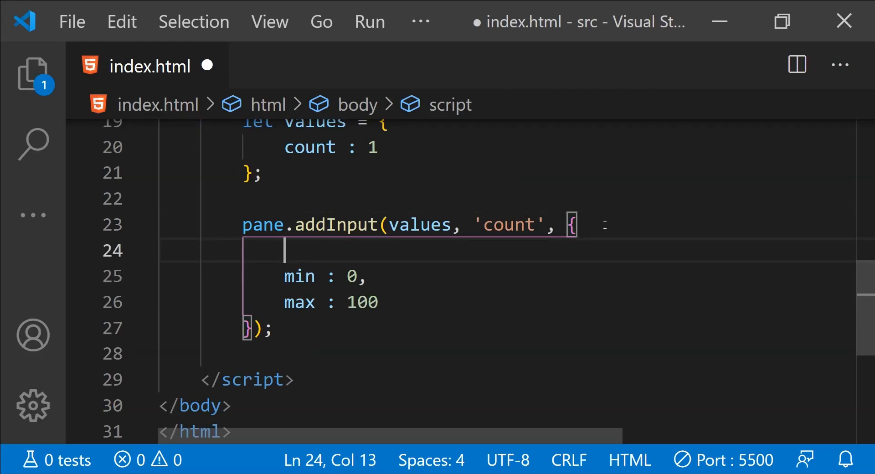
- Add a step:1 option ahead of min and max, then save index.html
type("step:")
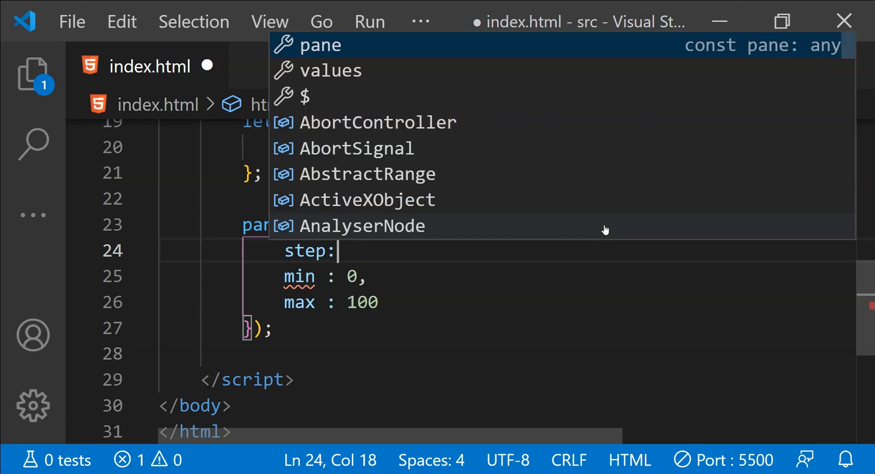
type("1")
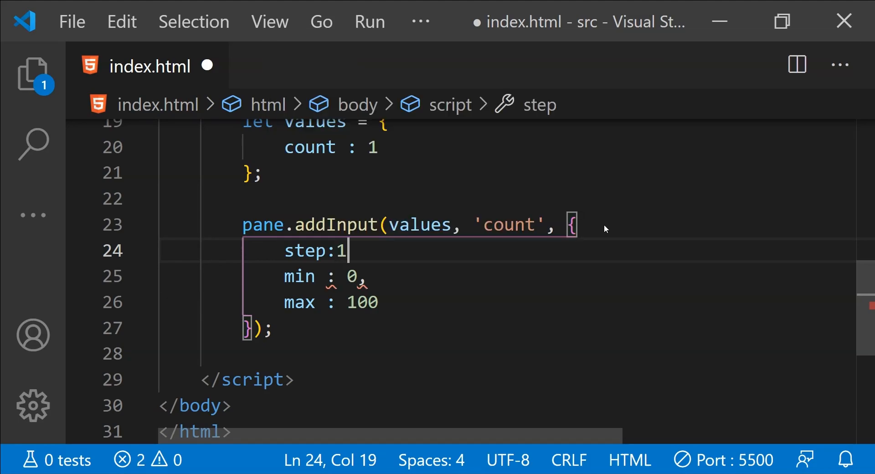
type(",")
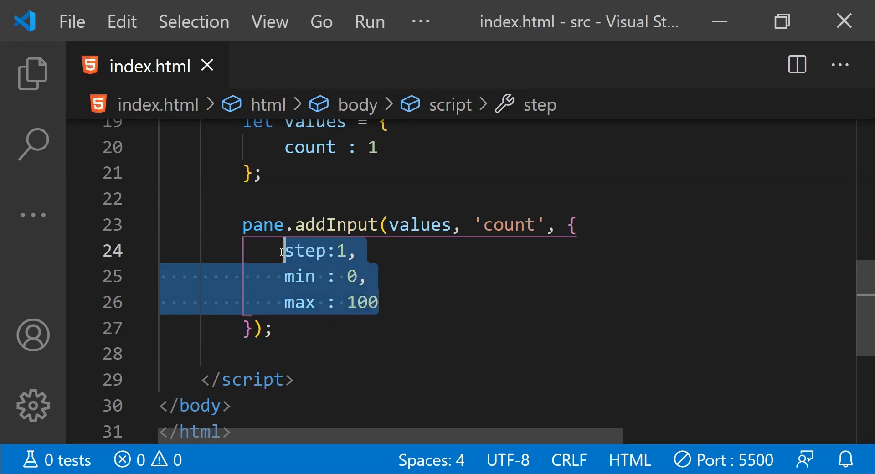
mouse_move(406, 293)
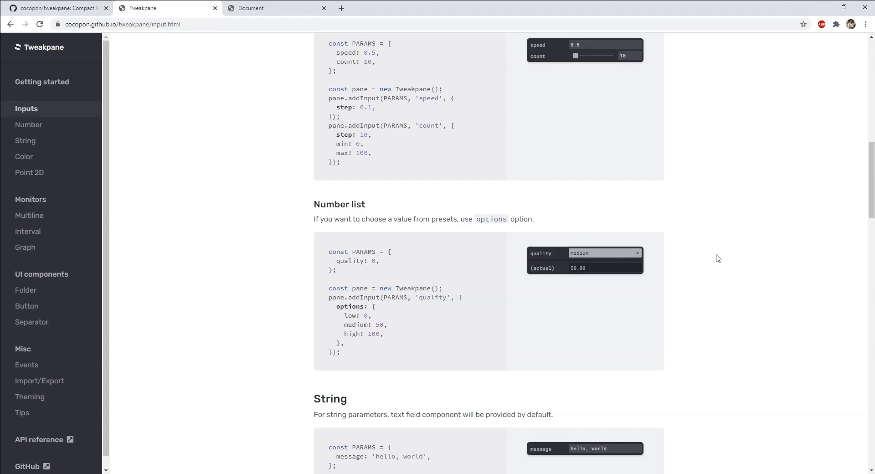
left_click(605, 253)
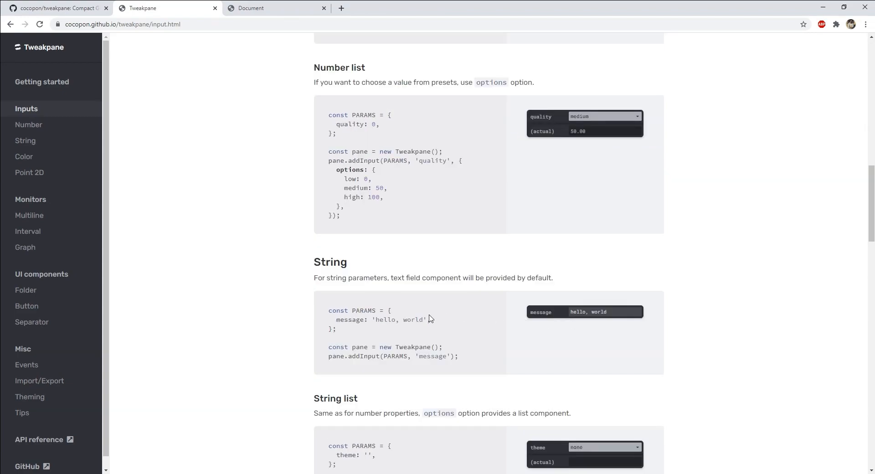
double_click(349, 320)
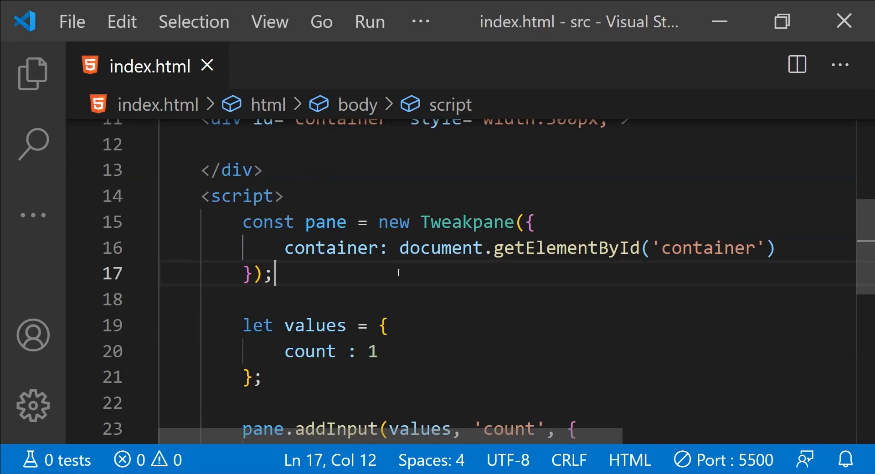
- Define const folder = pane.addFolder({title: "Test"}) and add the count input to folder instead of pane
type("const folder = pan")
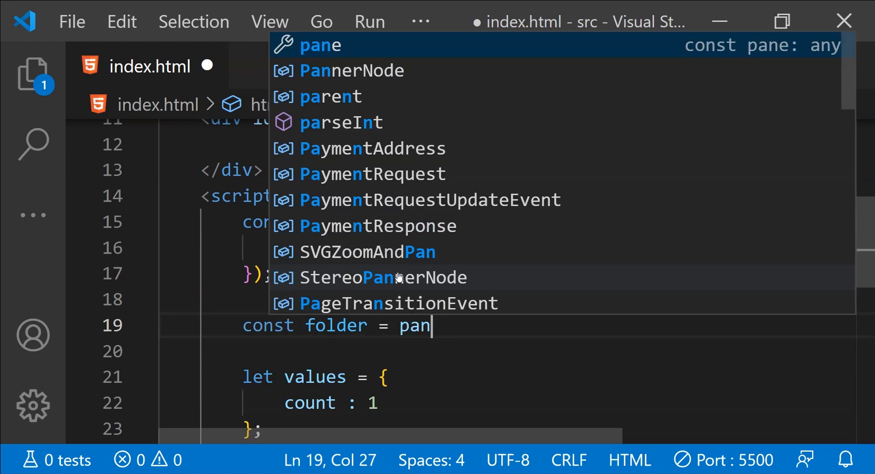
type("e.addFolder")
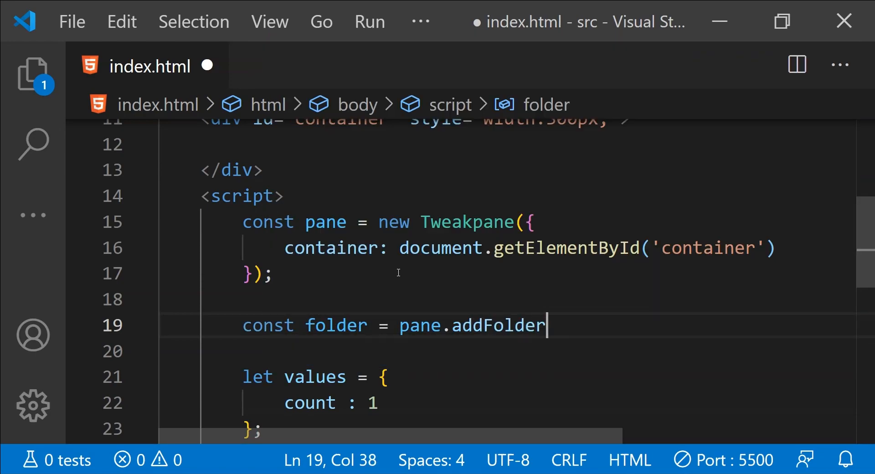
type("({})")
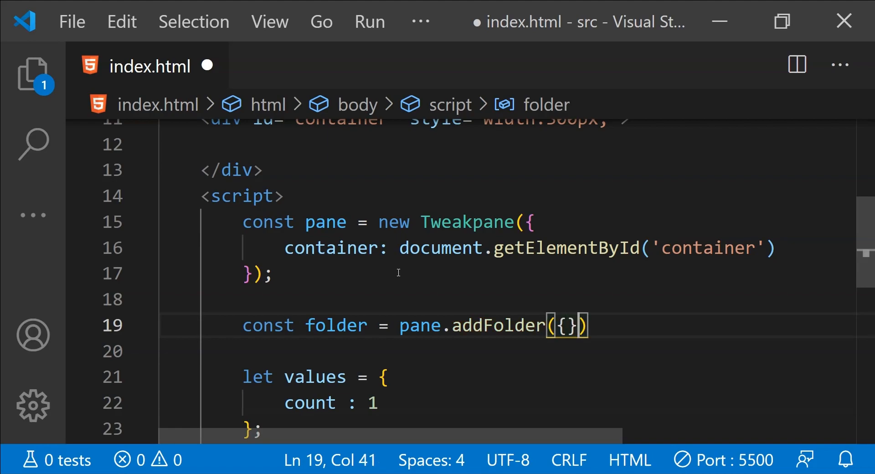
type("ti")
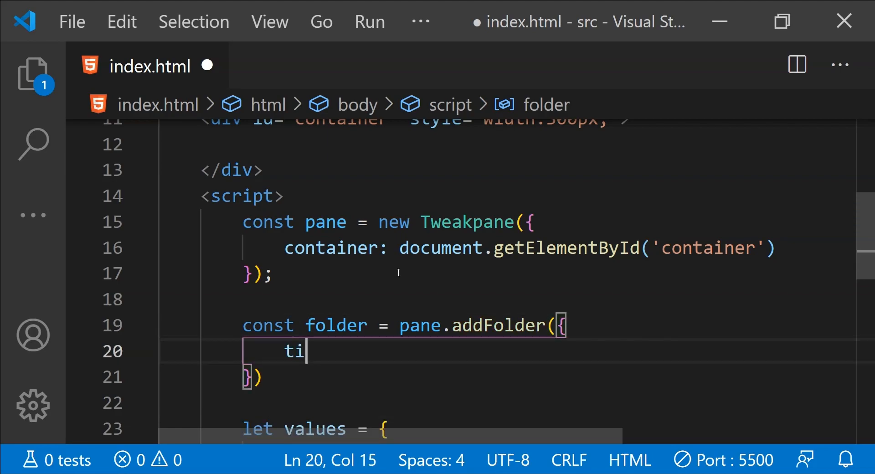
type("tle: \"")
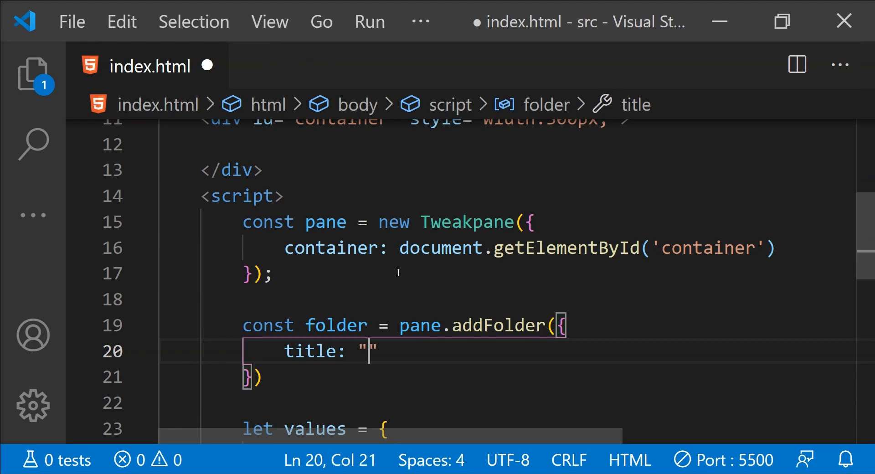
type("Test Folder")
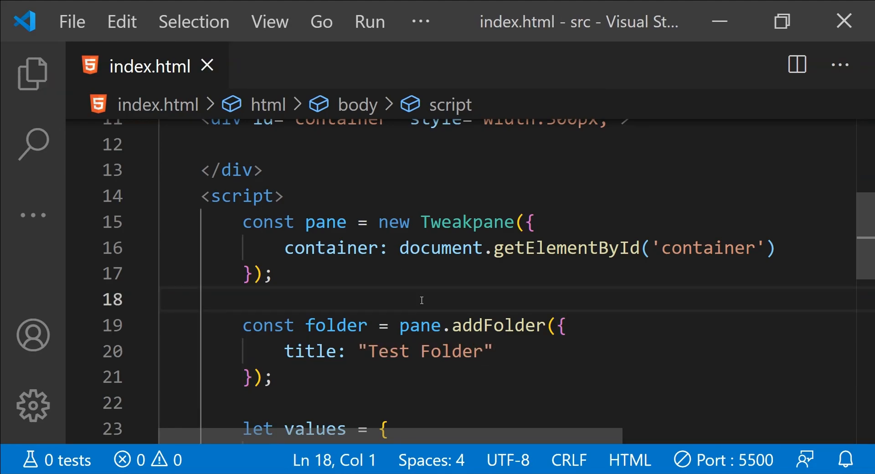
double_click(336, 325)
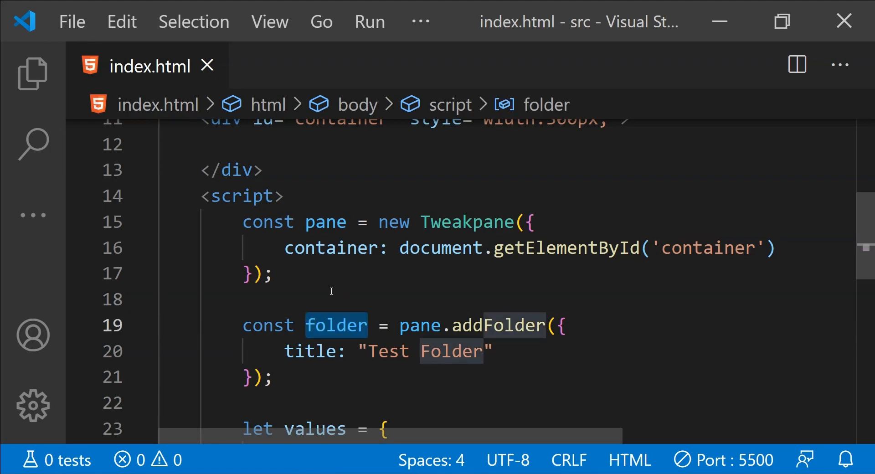
scroll("down", 3)
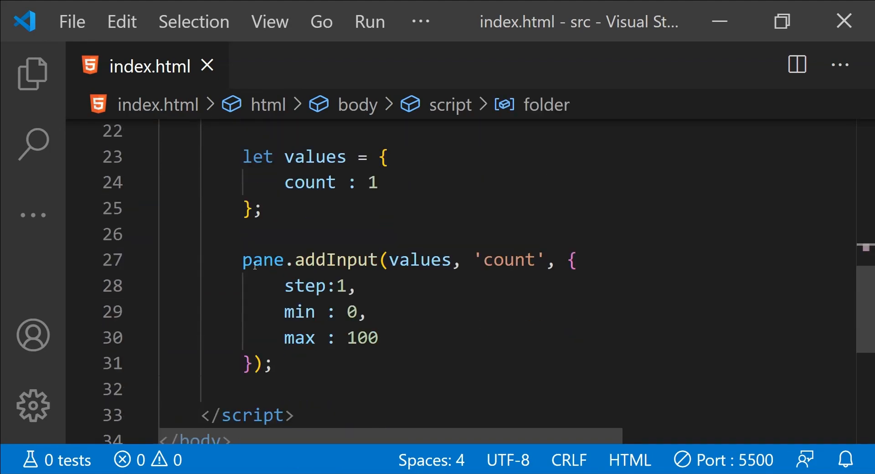
type("folder")
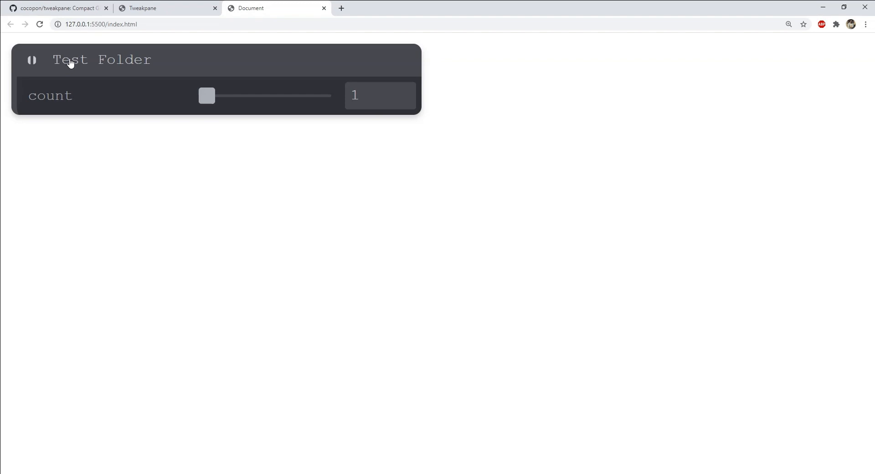
left_click(32, 60)
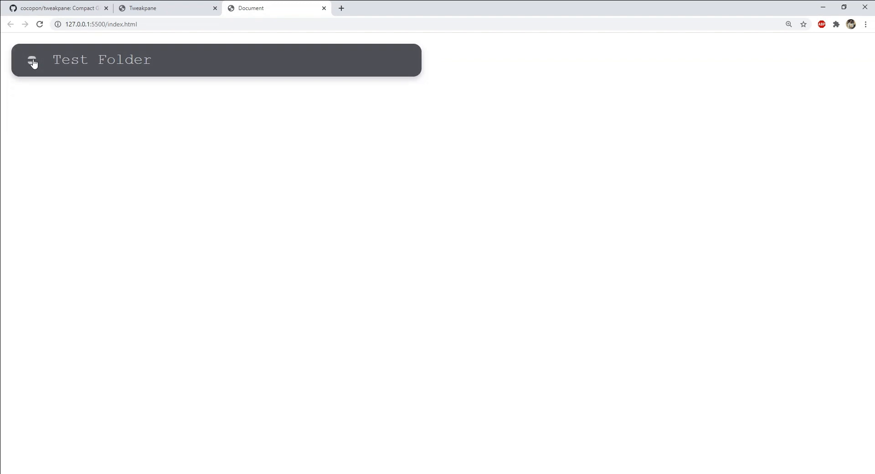
left_click(30, 60)
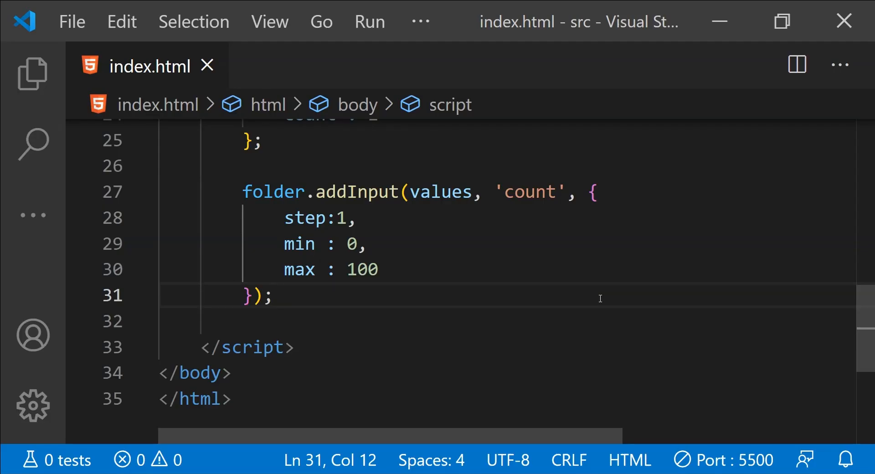
key("Enter")
type("const button = folder.addButton({")
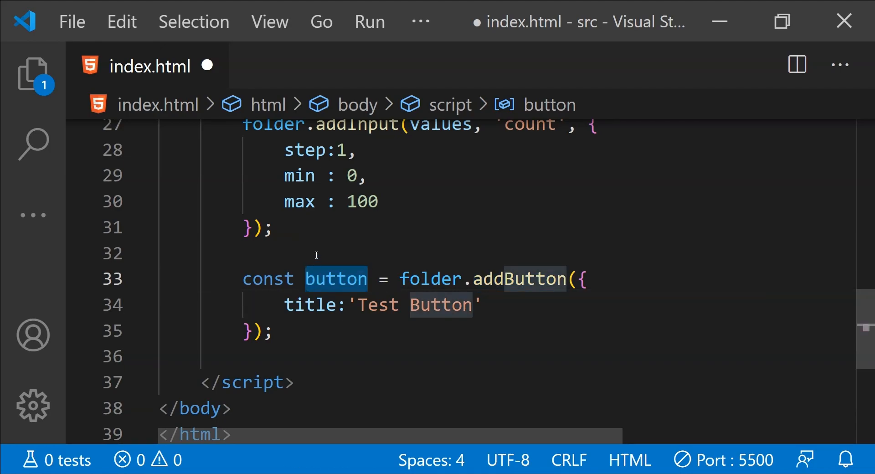
mouse_move(297, 335)
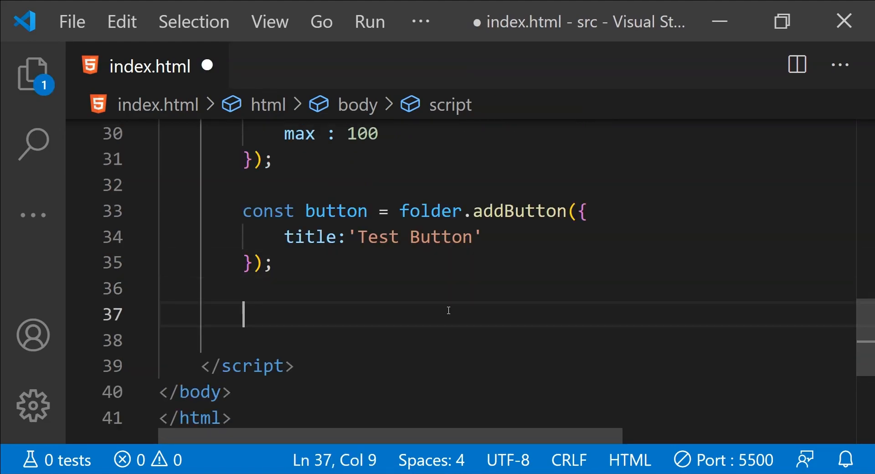
- Attach a button.on('click', ...) handler to the Test Button
type("button.")
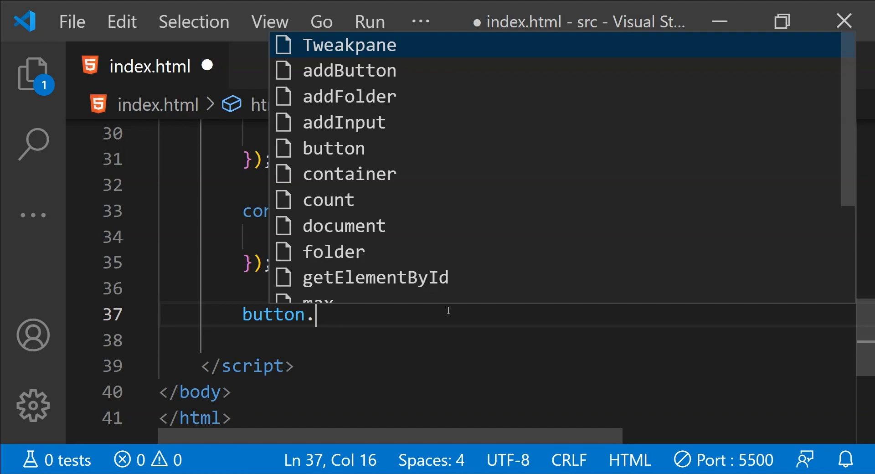
type("on")
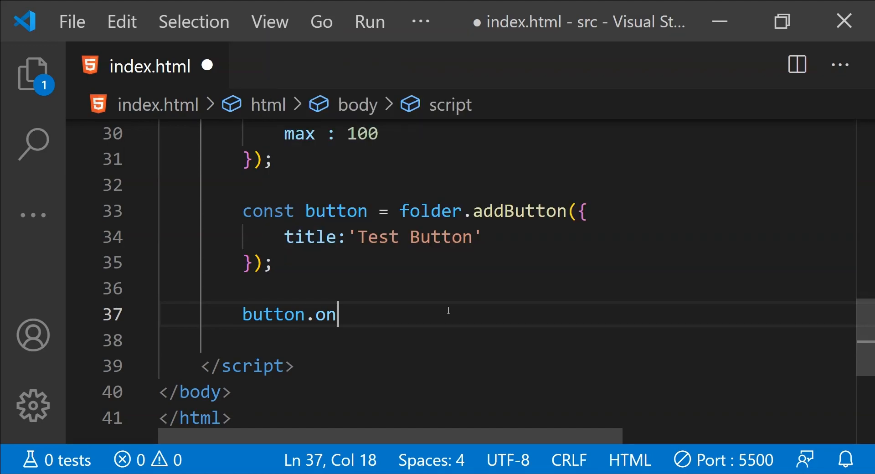
type("('')")
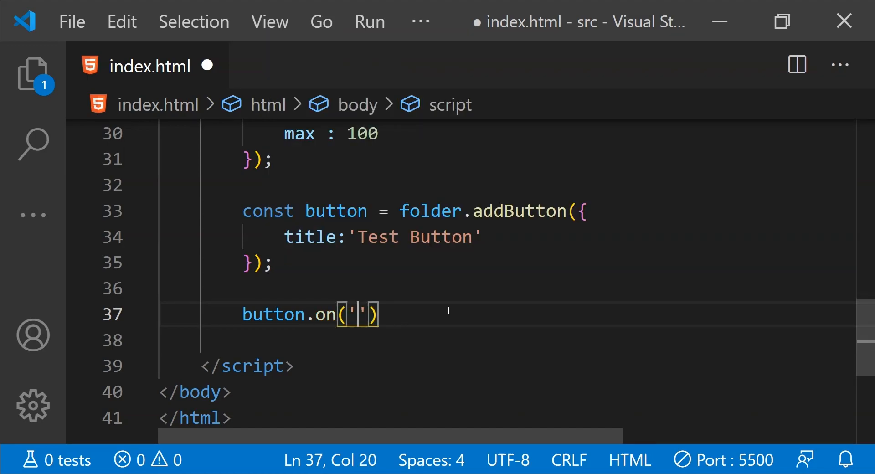
type("click")
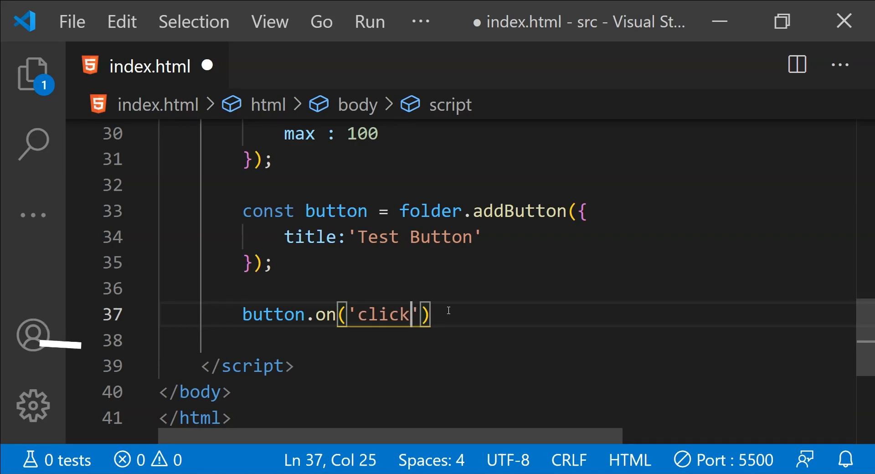
type("\",")
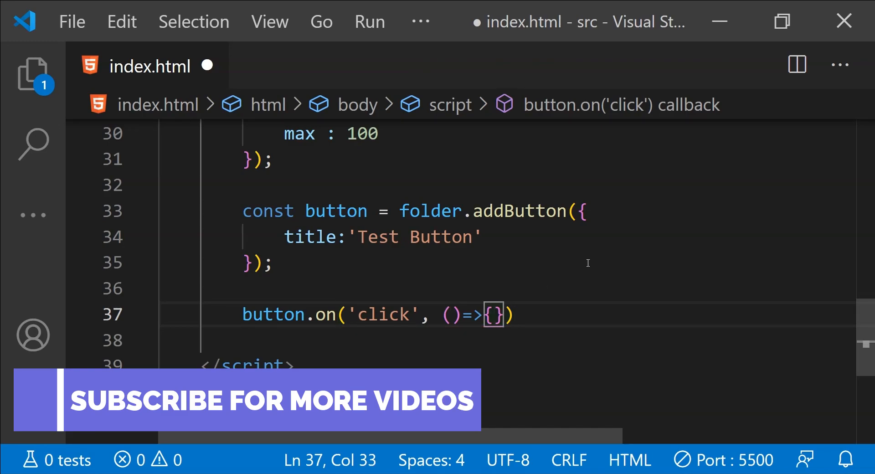
type(";")
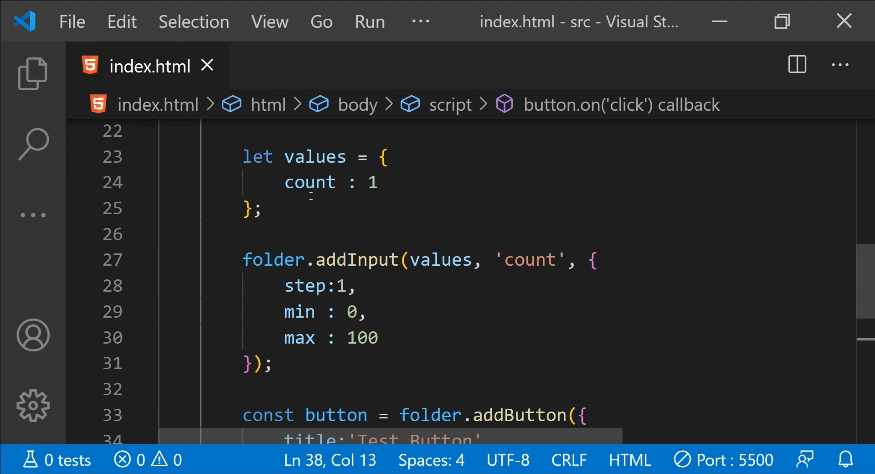
- Make the click handler body increment values.count by 5
double_click(310, 183)
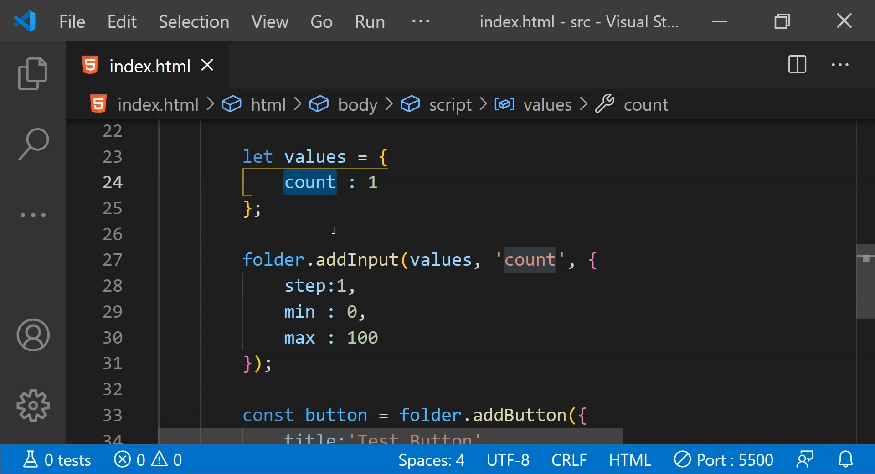
type("values")
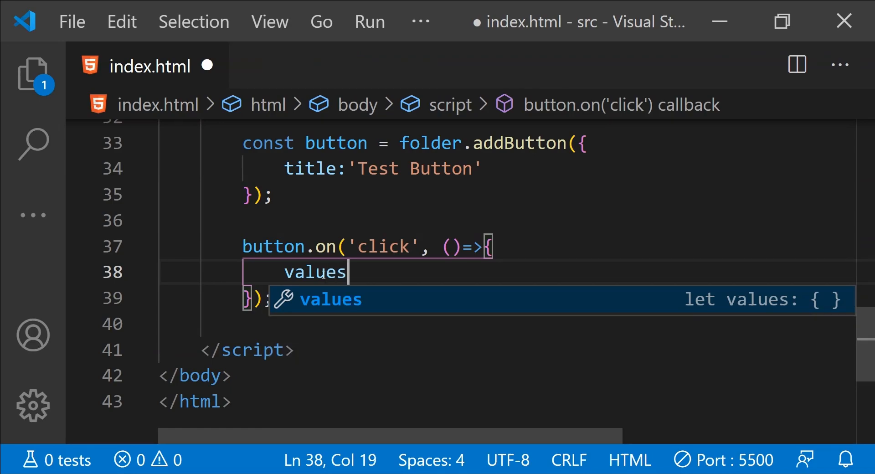
type(".count")
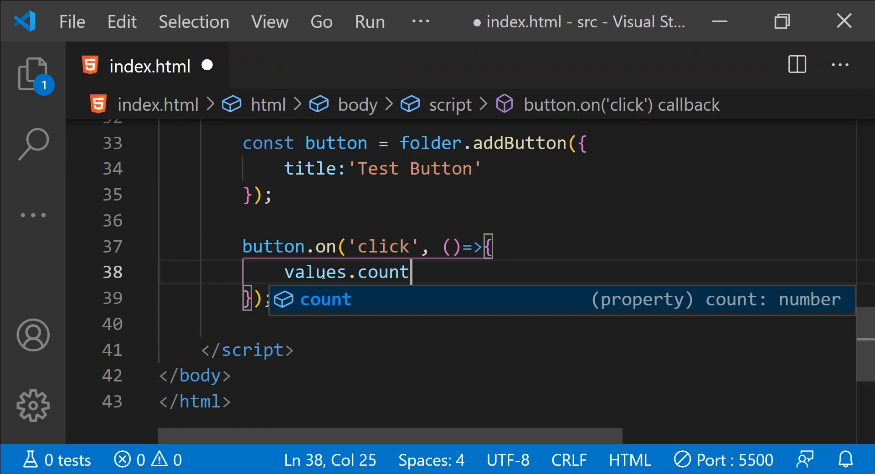
type("+= 5;")
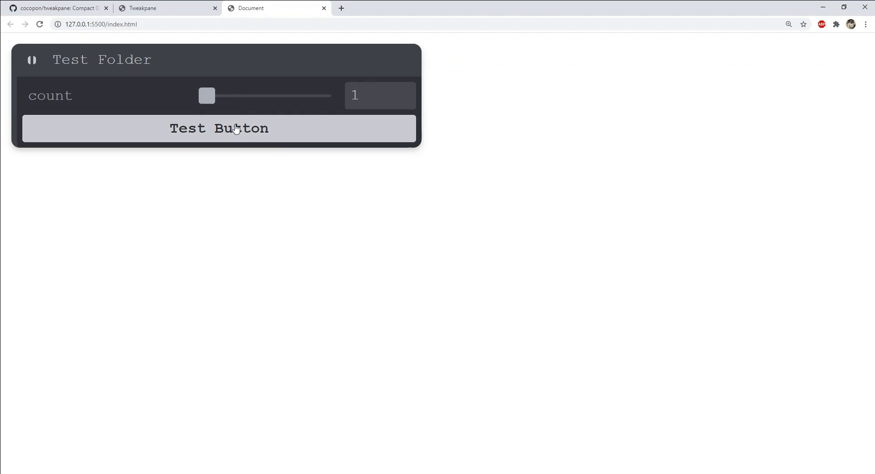
- Drag the count slider in Chrome, nudging count to 3
left_click_drag(206, 96, 210, 95)
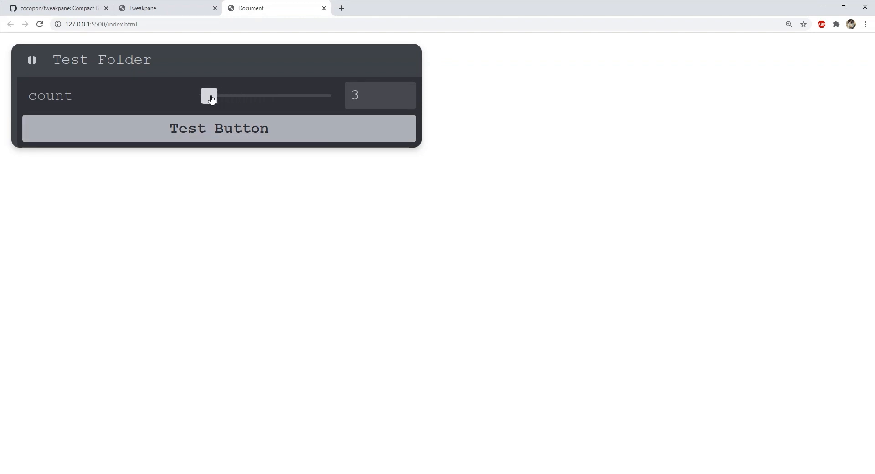
left_click_drag(209, 95, 223, 95)
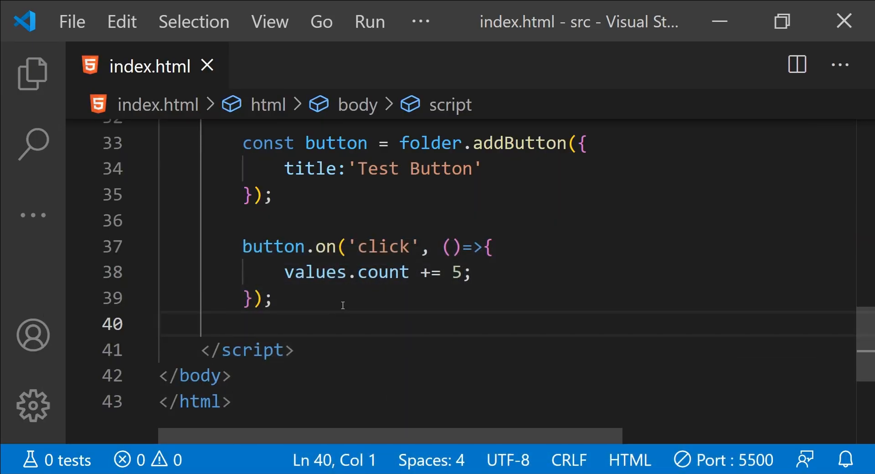
mouse_move(356, 315)
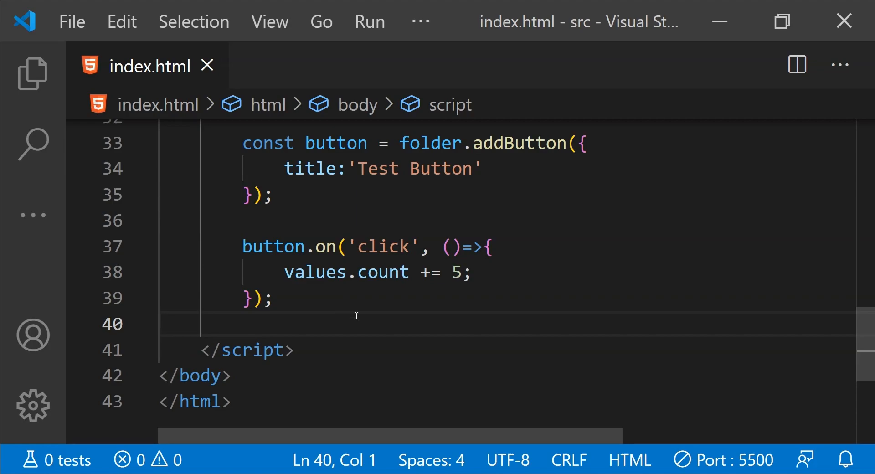
- Add pane.refresh(); on a new line after the count increment
key("Enter")
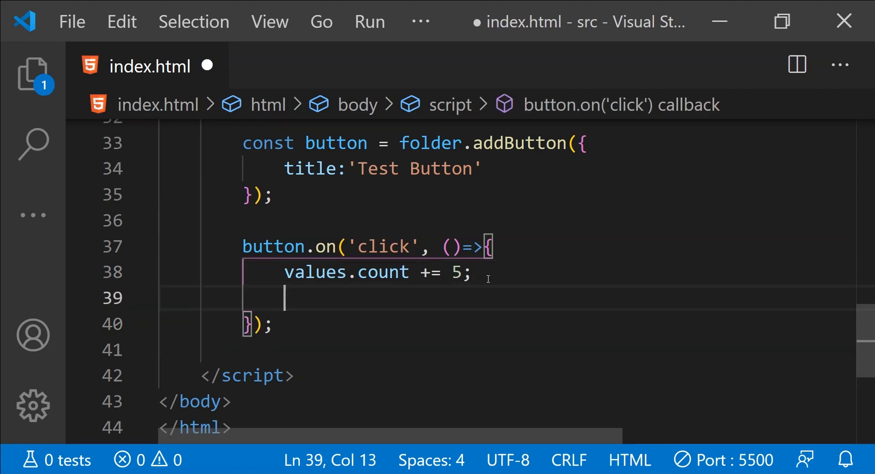
type("pane.re")
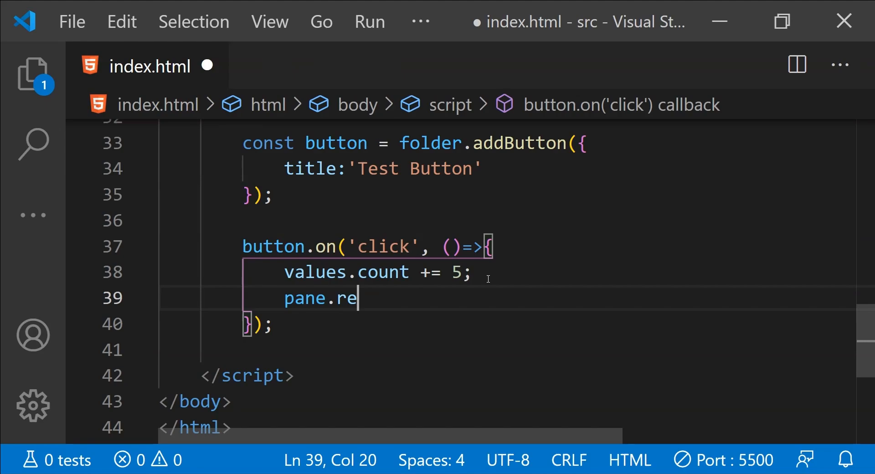
type("fresh()")
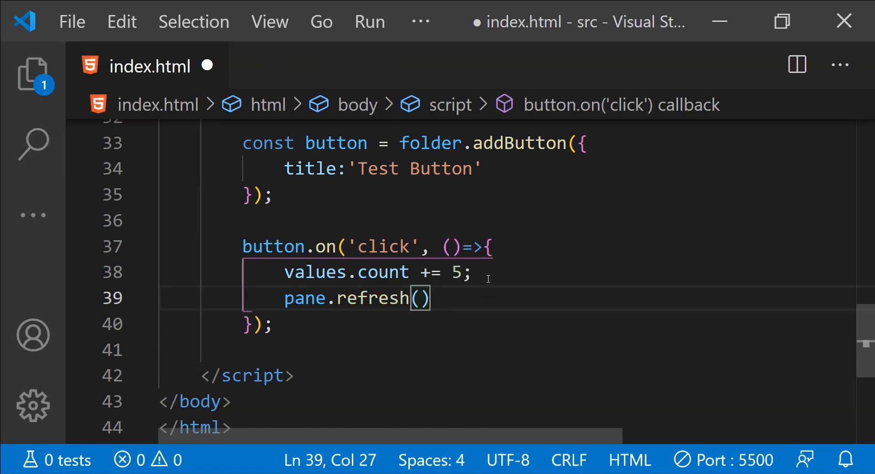
type(";")
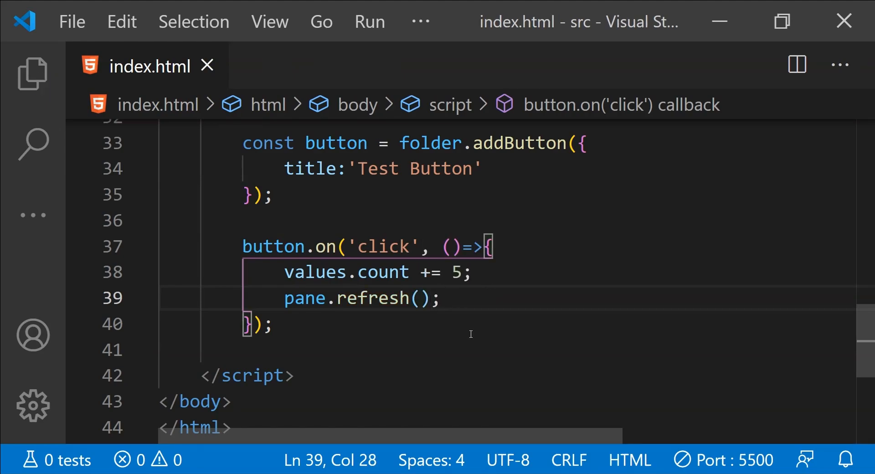
double_click(383, 273)
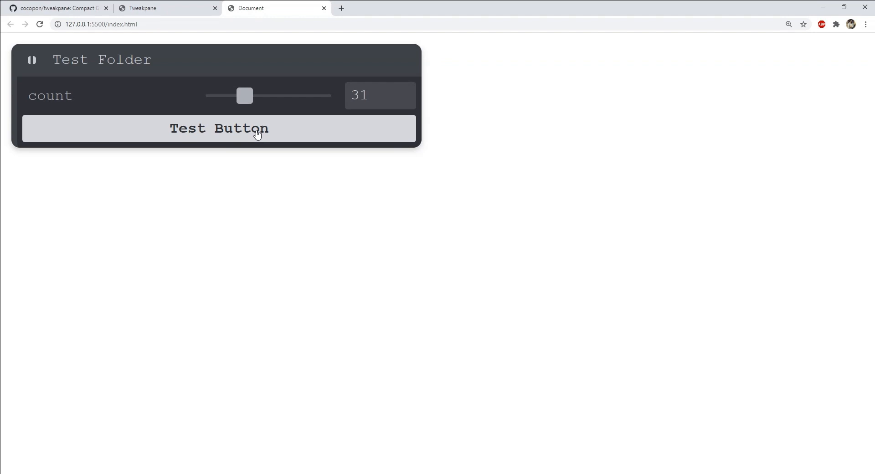
- Test the count slider in Chrome, raising it to 81 and back to 33
left_click_drag(243, 95, 307, 96)
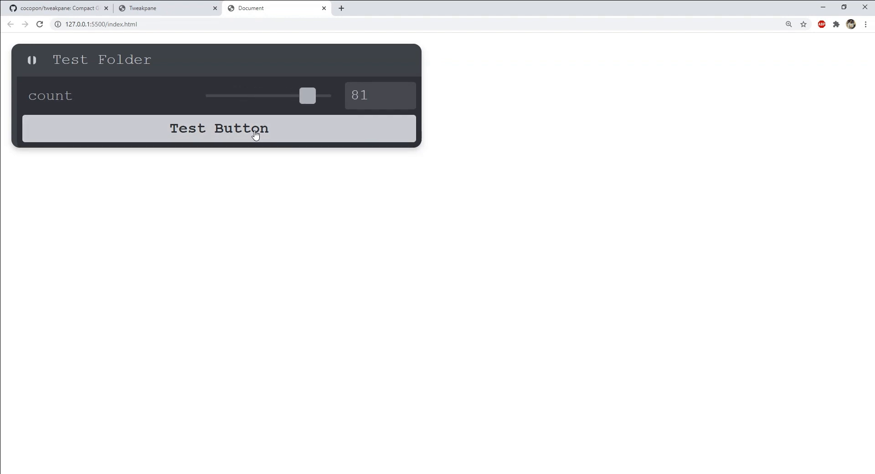
left_click_drag(307, 96, 246, 95)
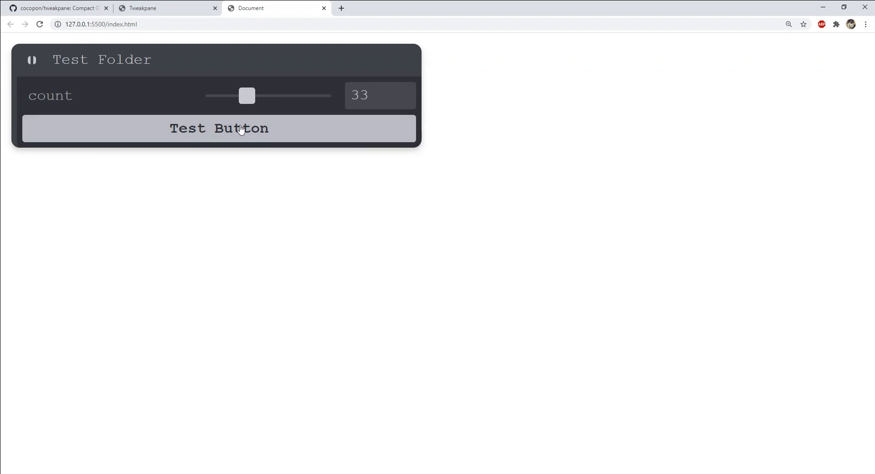
left_click(153, 8)
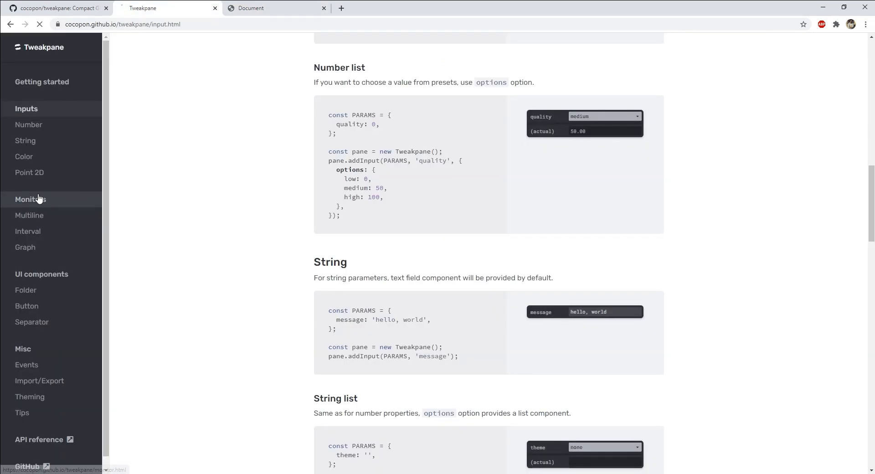
- Browse the Monitors and Color input pages, trying the background color picker
left_click(31, 200)
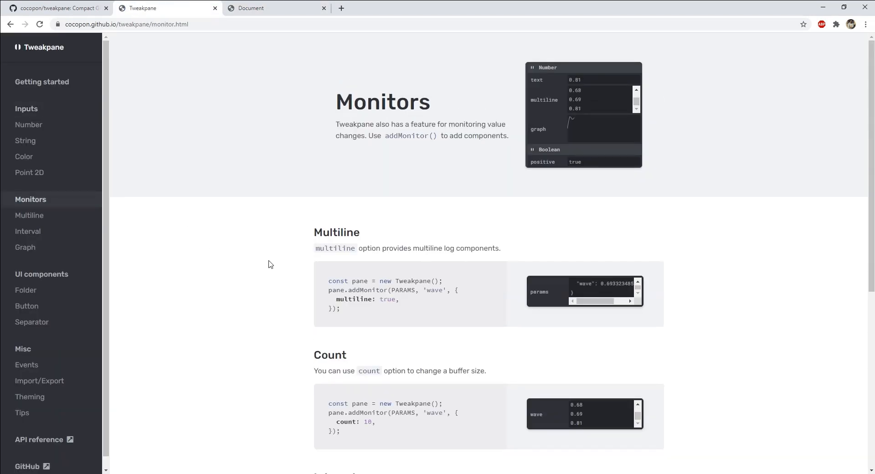
scroll("down", 3)
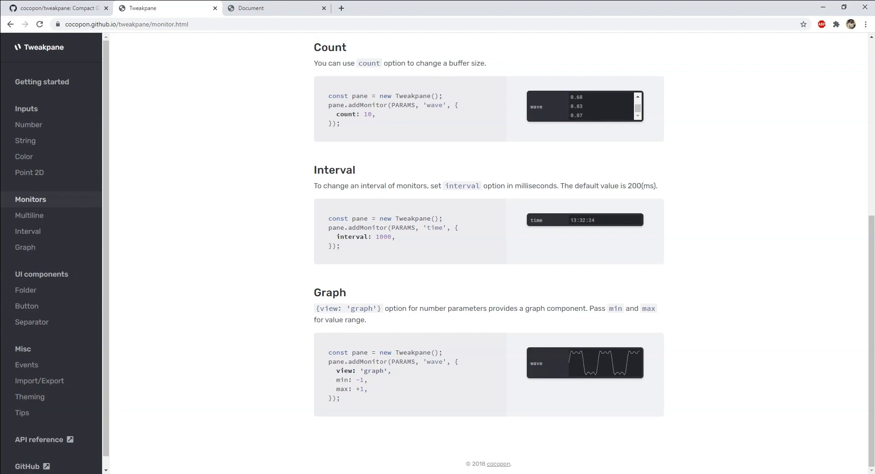
left_click(24, 156)
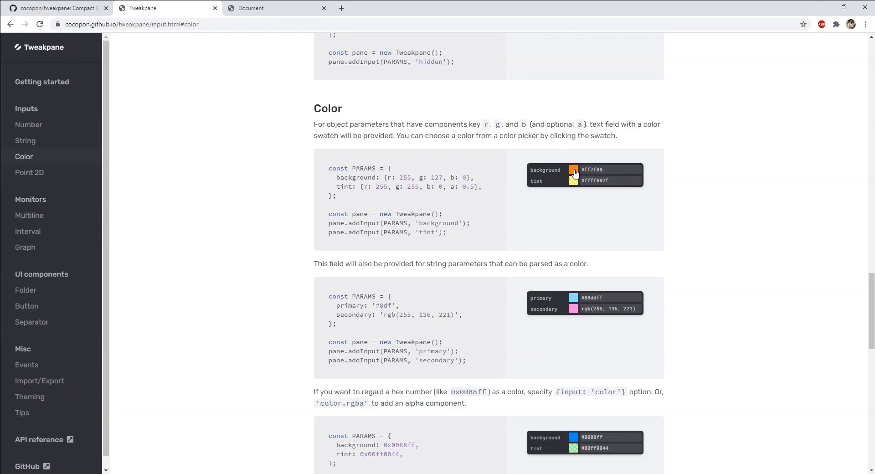
left_click(572, 169)
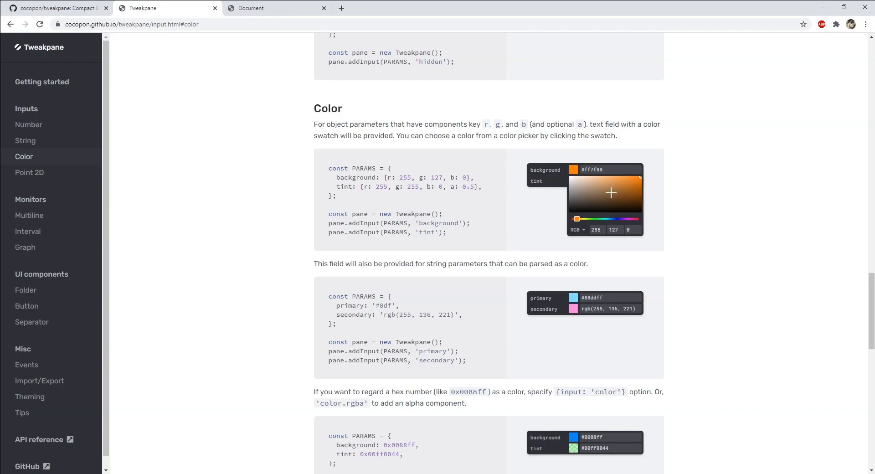
- Visit the Events page, then scroll through the Theming page
left_click(26, 365)
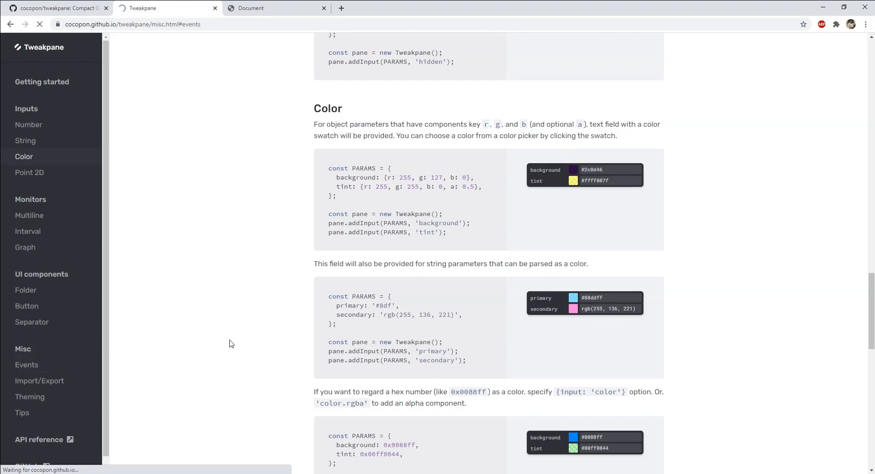
left_click(26, 365)
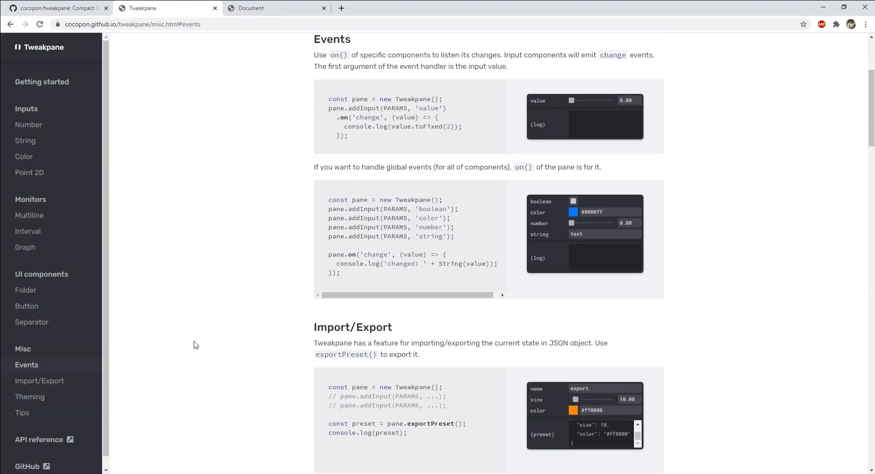
left_click(29, 397)
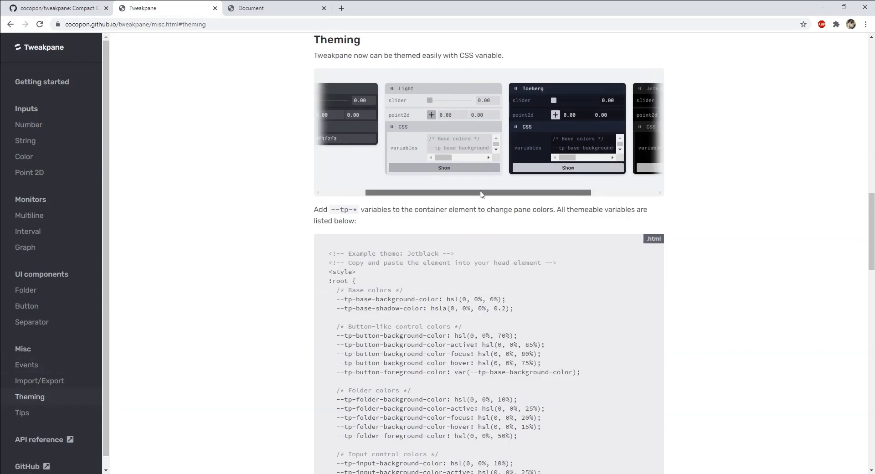
scroll("down", 3)
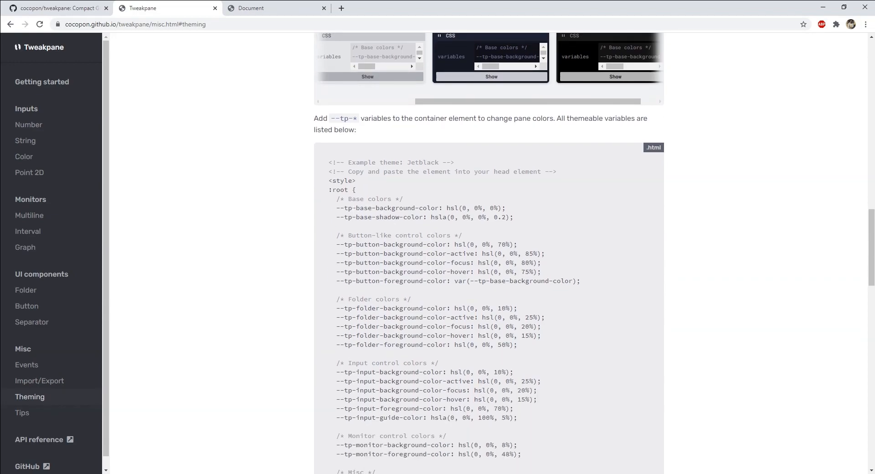
scroll("up", 3)
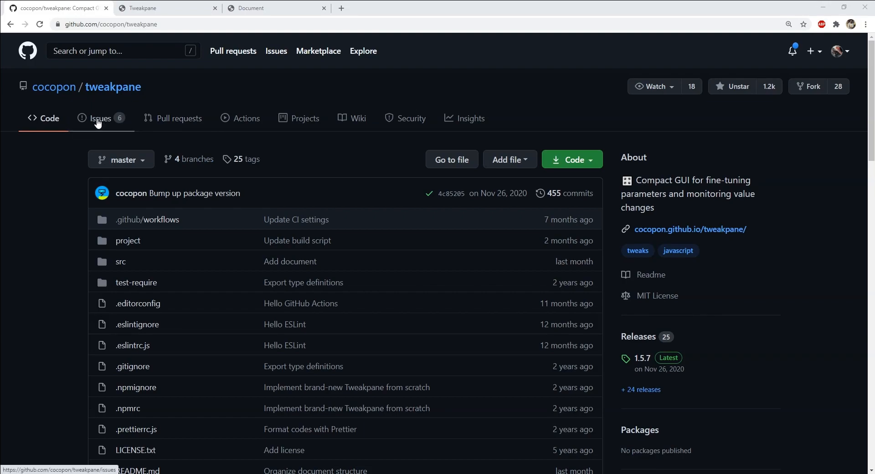
- Open the cocopon/tweakpane repository's Issues tab, showing 6 open issues
left_click(99, 118)
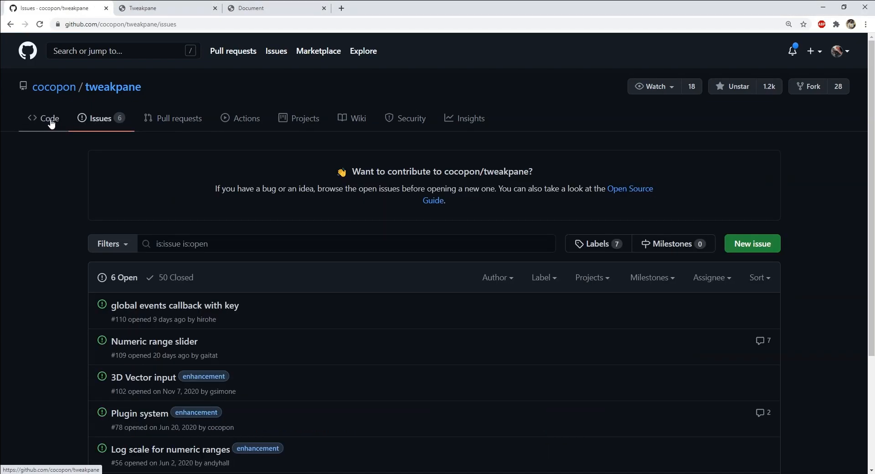